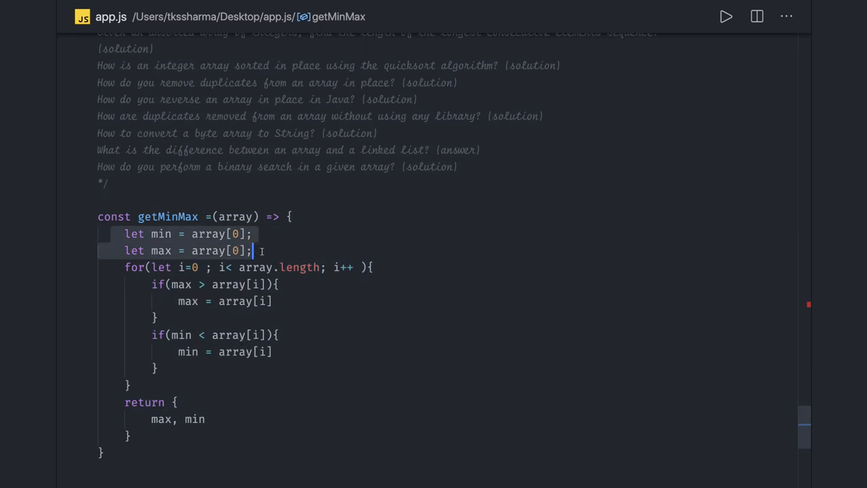
Step: Select the three-line str.split removeDuplicates snippet to copy it
click(119, 267)
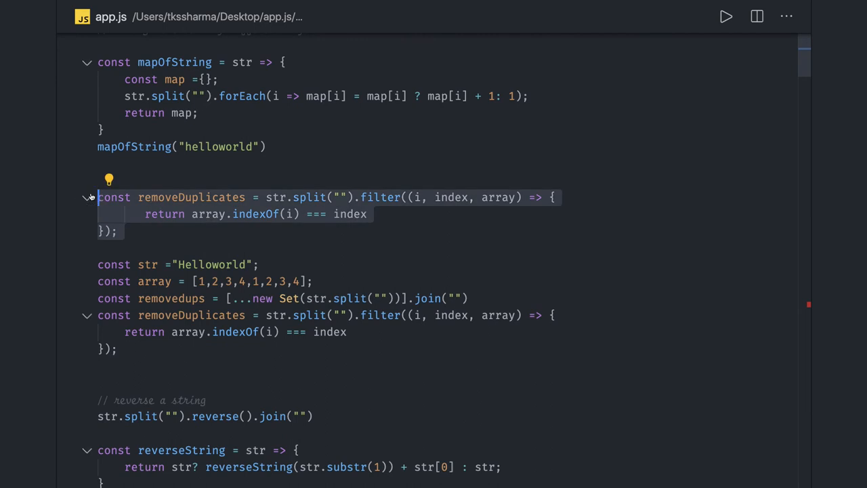
Step: Paste the removeDuplicates filter snippet after getMinMax using array, and duplicate the block below
scroll(down, 3)
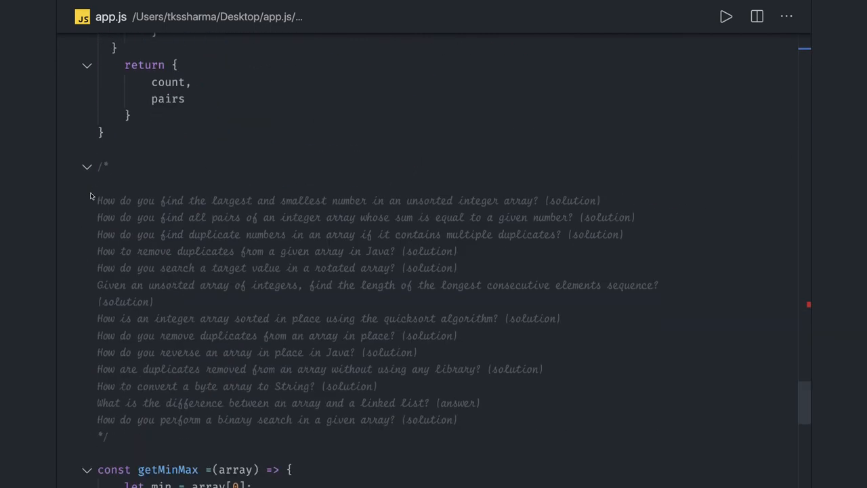
scroll(down, 3)
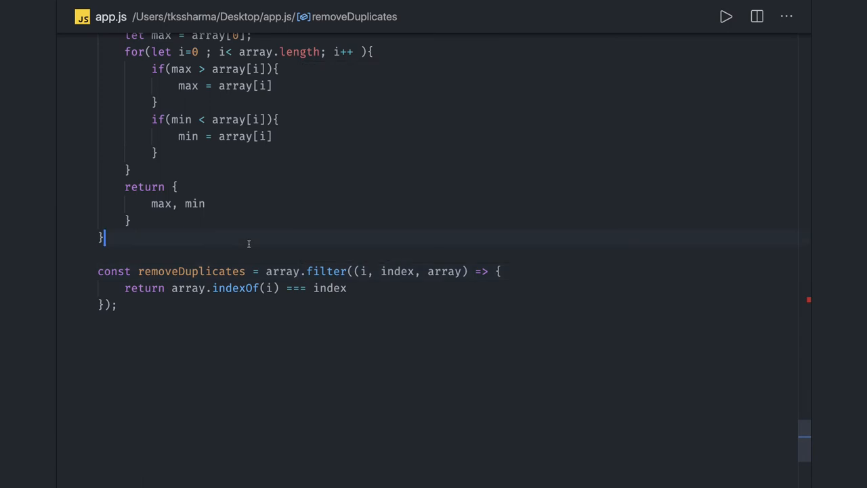
click(102, 237)
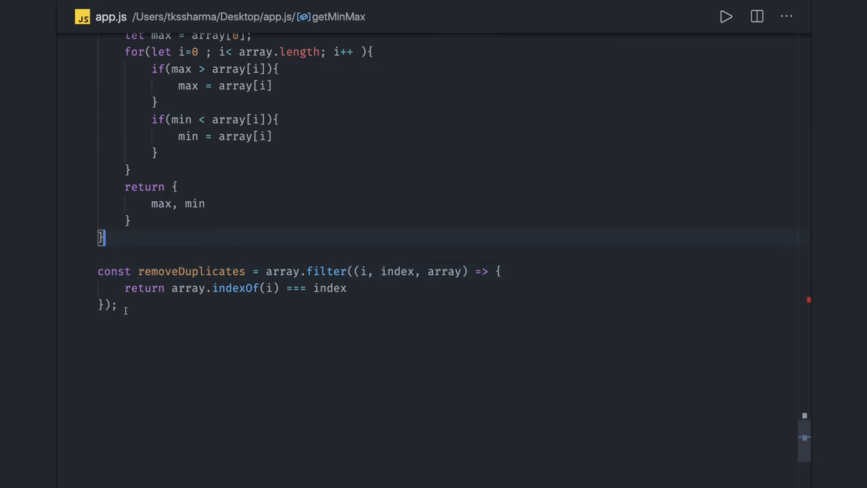
mouse_move(148, 351)
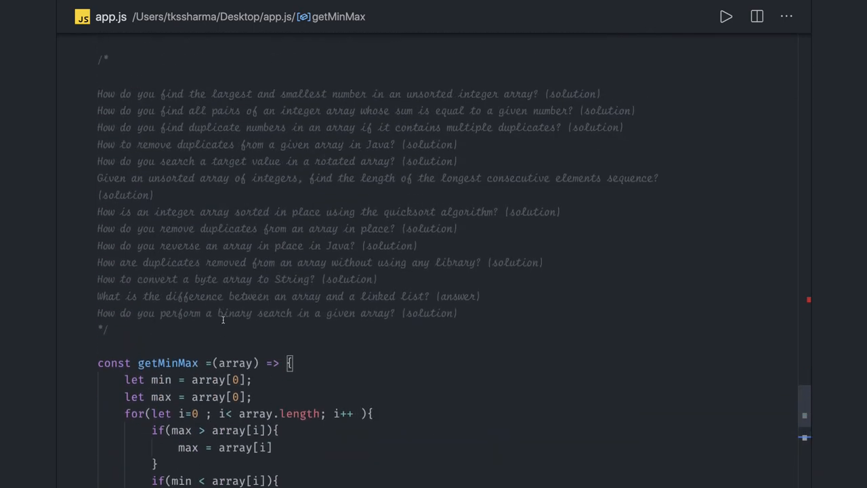
scroll(down, 3)
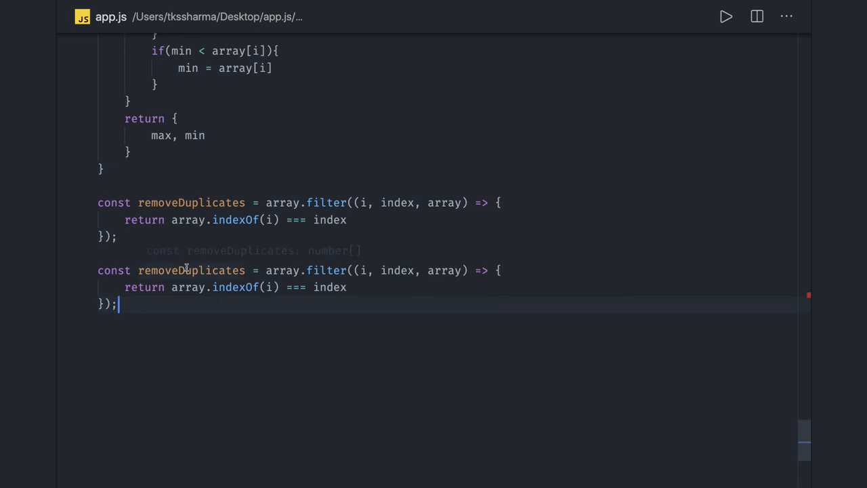
Step: Rename the duplicate block to sortNumbers with body array.sort((a,b) => a-b)
text(sortN)
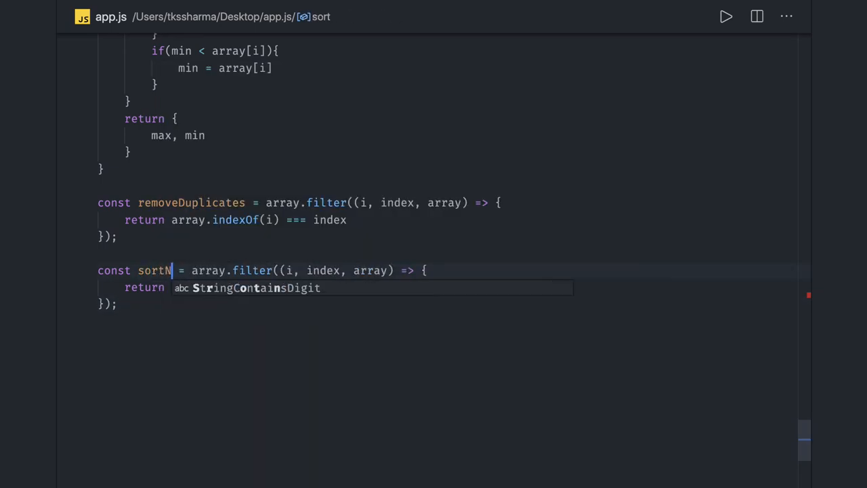
text(umbers)
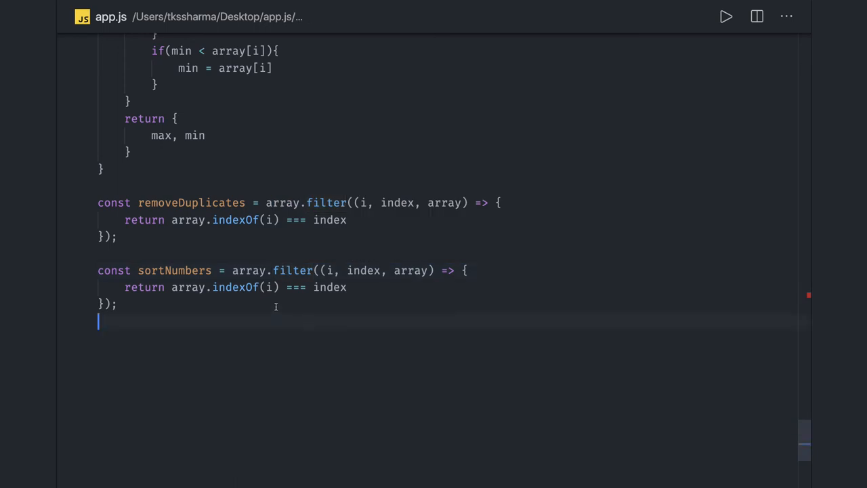
text(sortNumbers = array.sort)
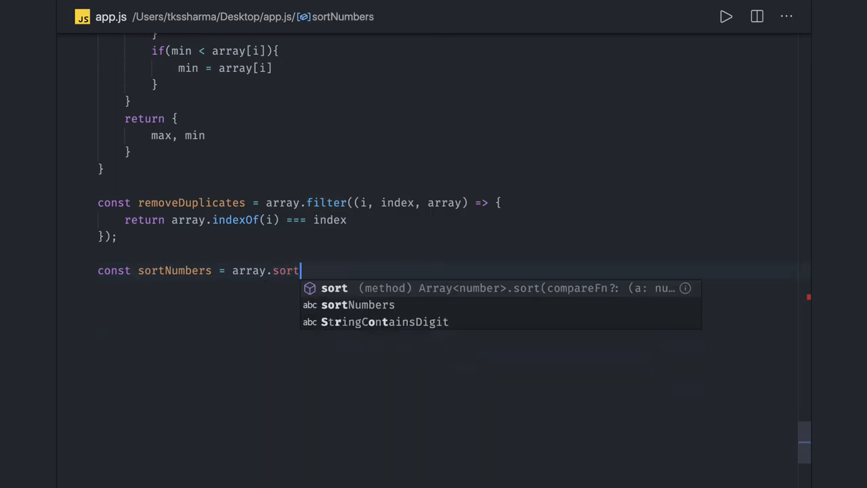
text((()
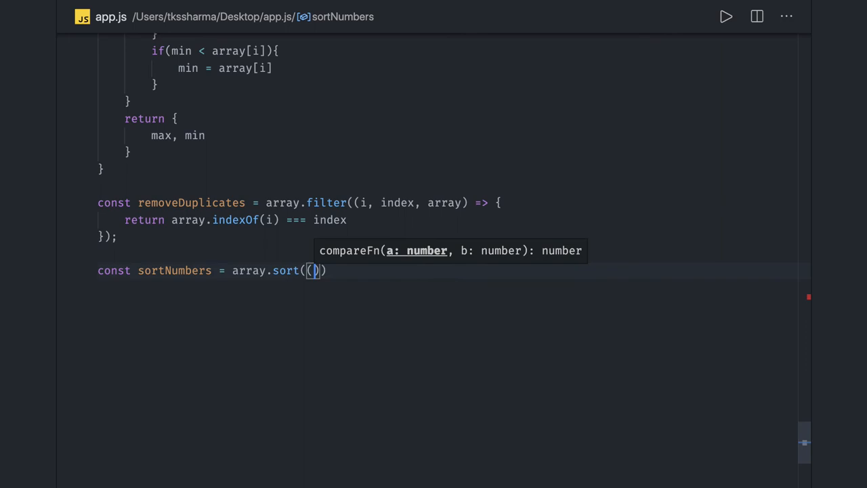
text(a,b)
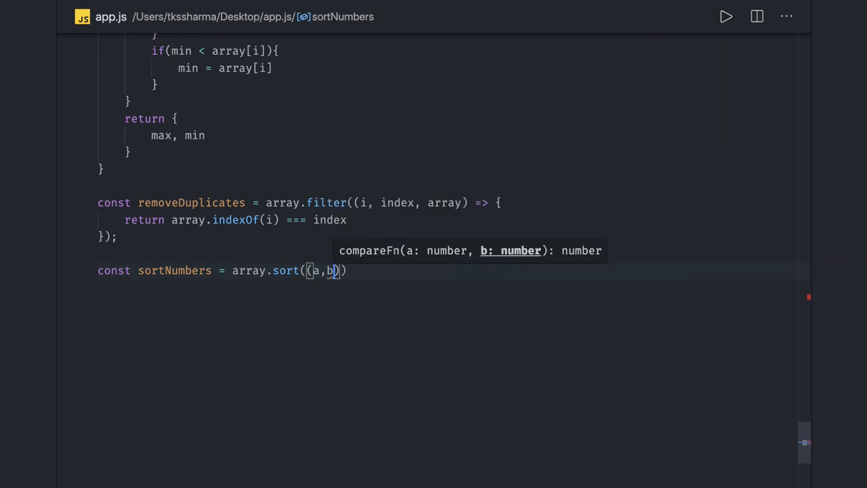
text(=>)
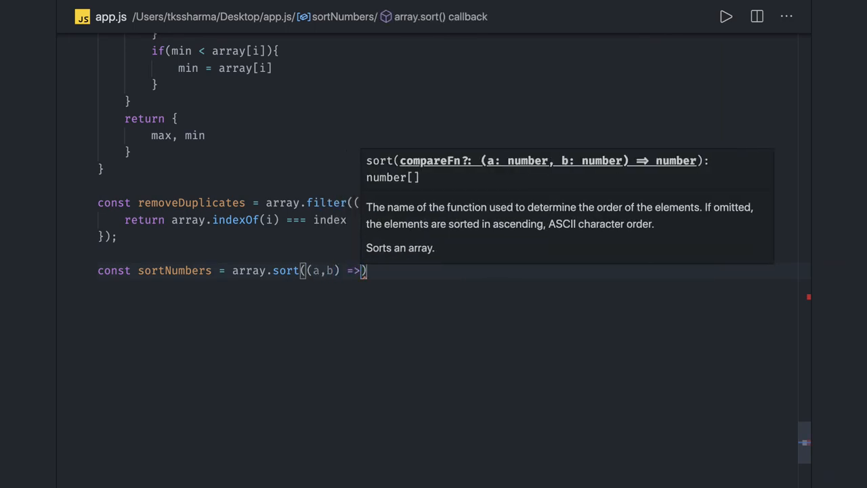
text(a-b)
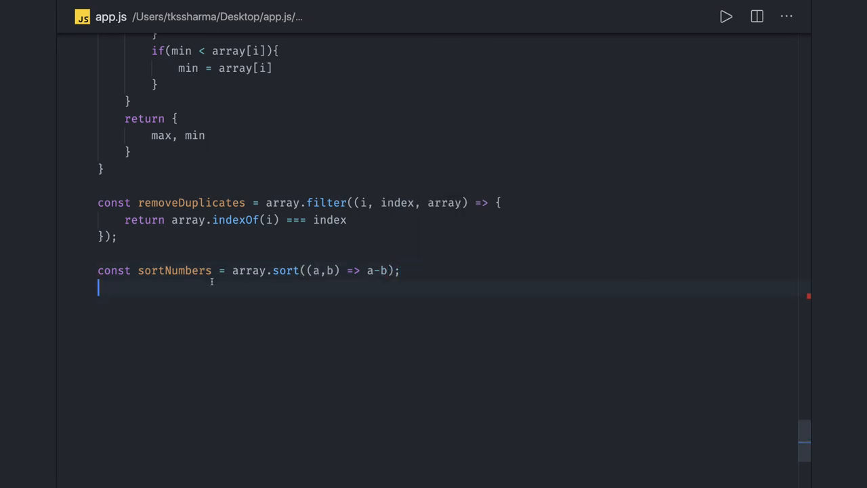
mouse_move(249, 270)
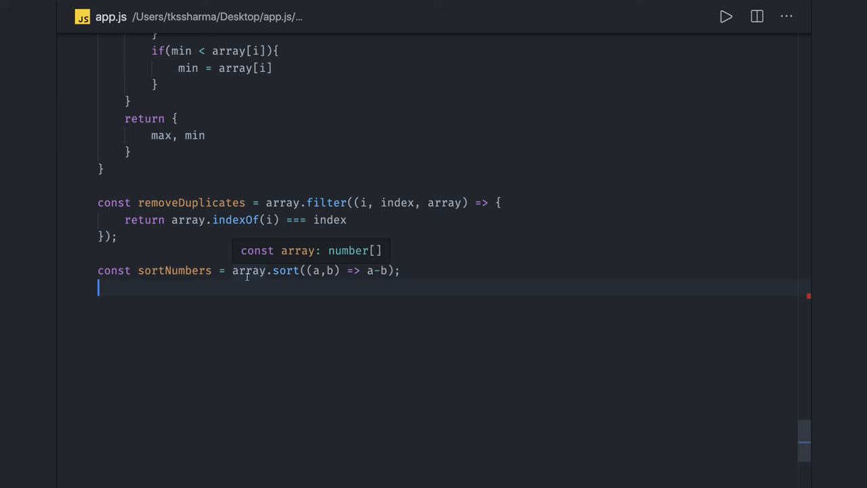
mouse_move(187, 253)
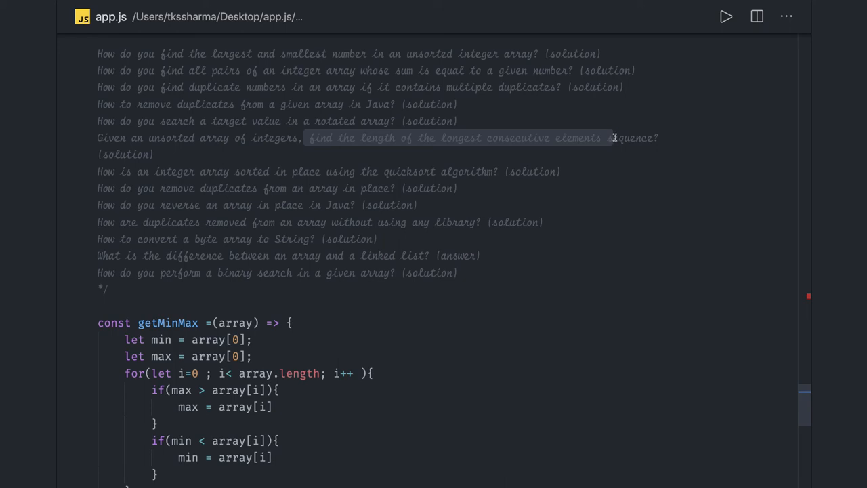
mouse_move(287, 178)
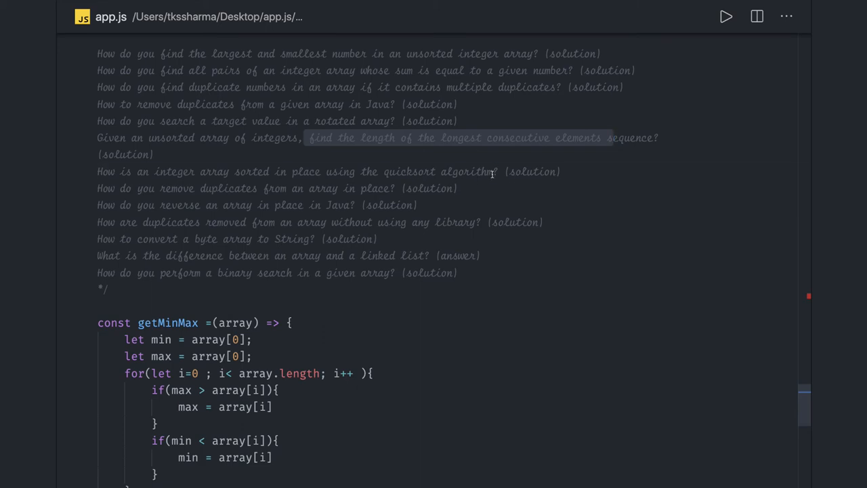
click(493, 172)
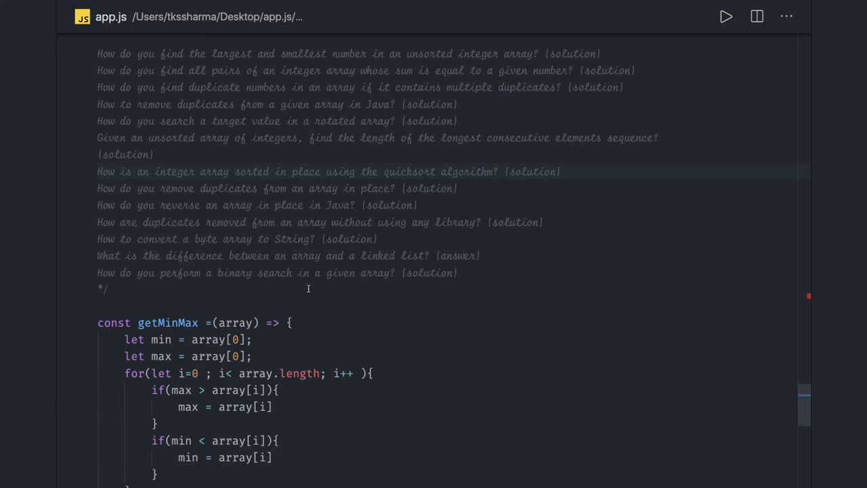
drag(97, 272, 196, 273)
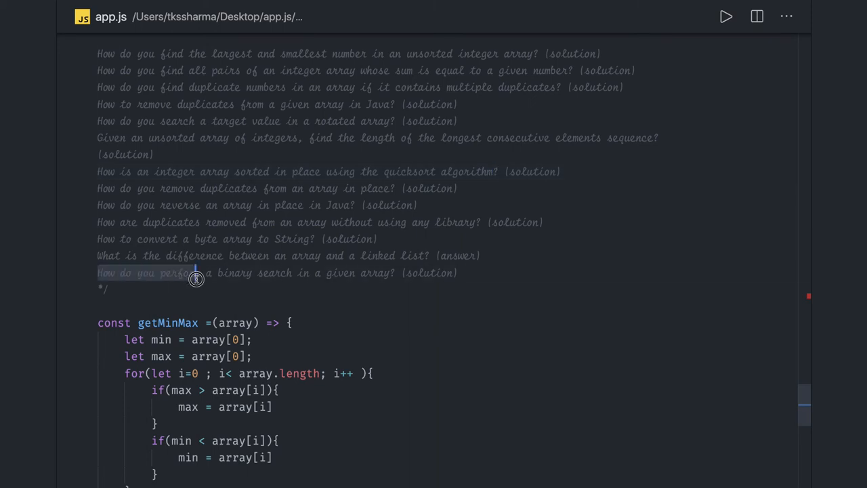
drag(197, 278, 395, 273)
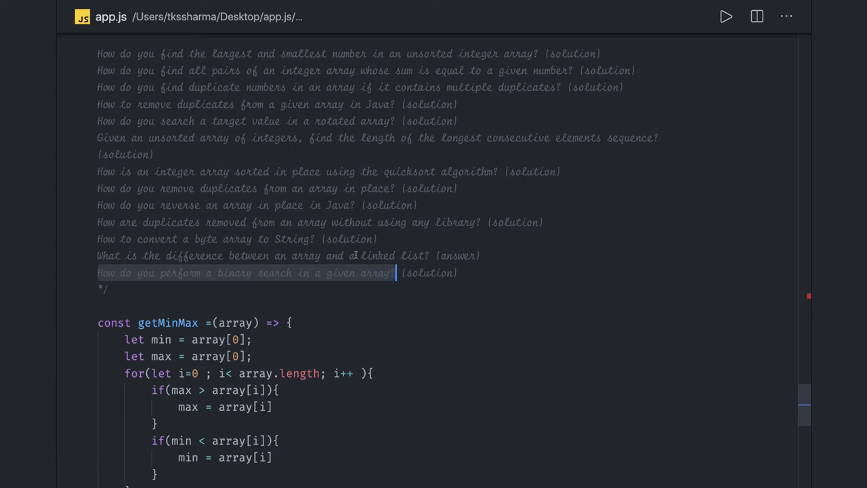
click(377, 255)
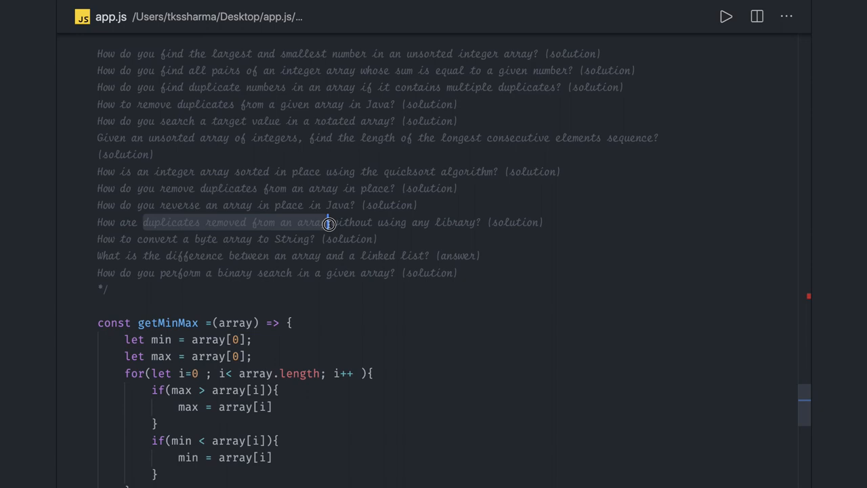
drag(329, 223, 477, 223)
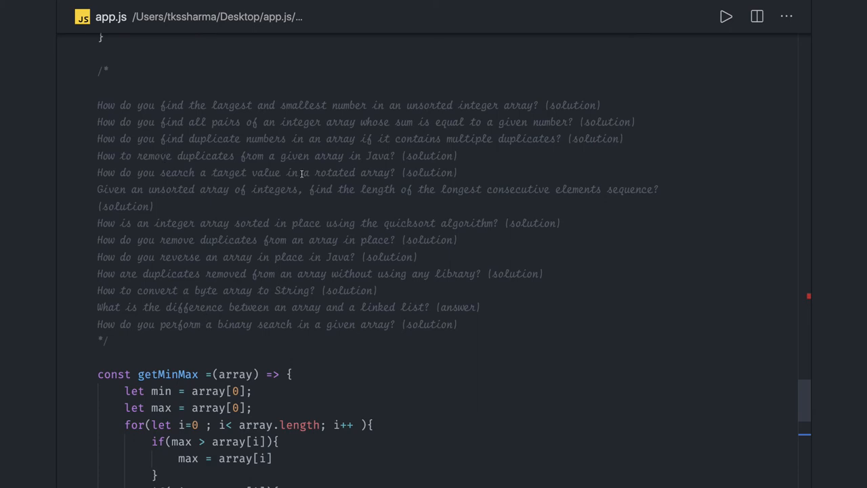
mouse_move(378, 198)
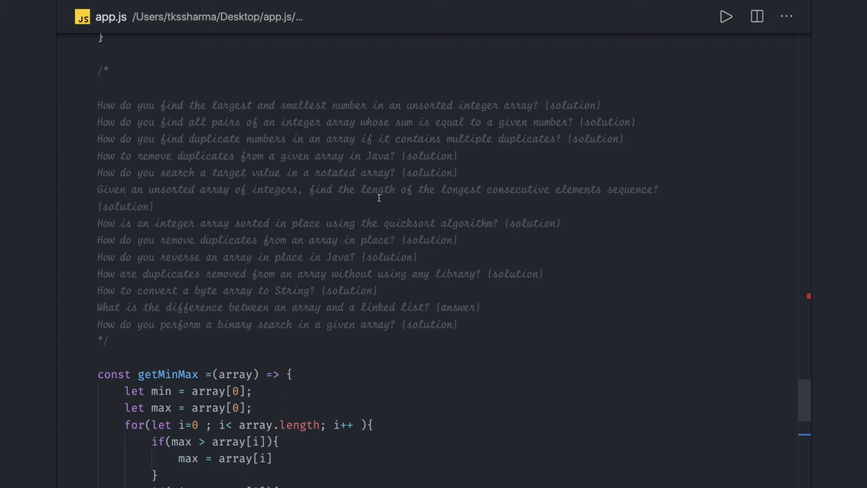
Step: Under sortNumbers, write Array.prototype.unshift(), then change it to push() and finally pop()
scroll(down, 3)
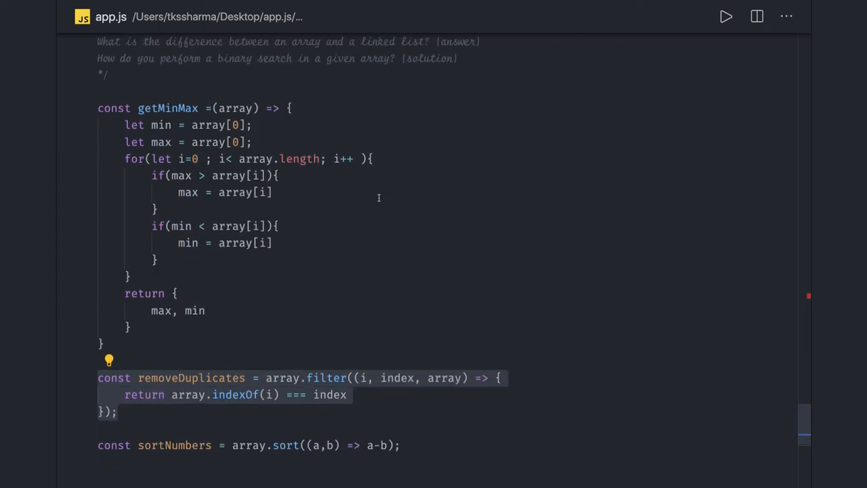
scroll(down, 3)
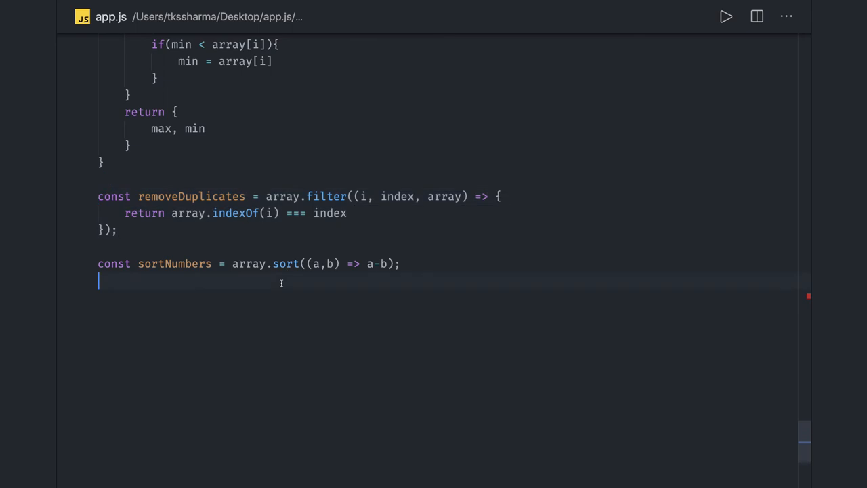
text(ara)
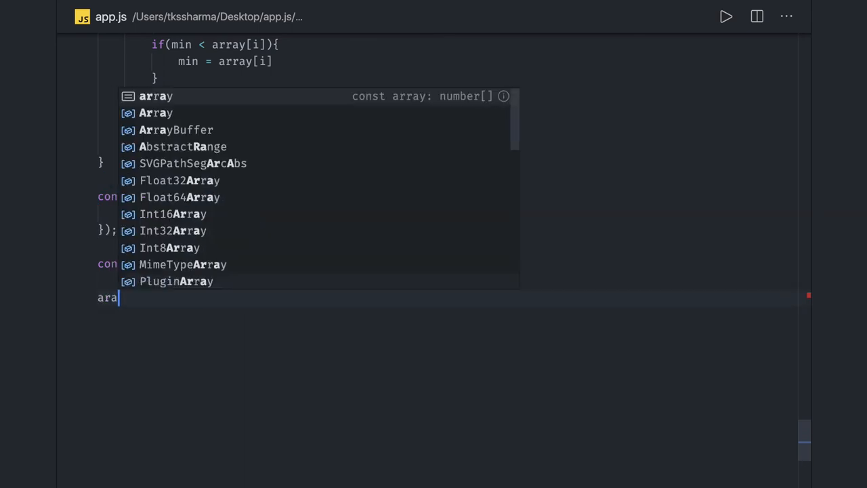
text(y.)
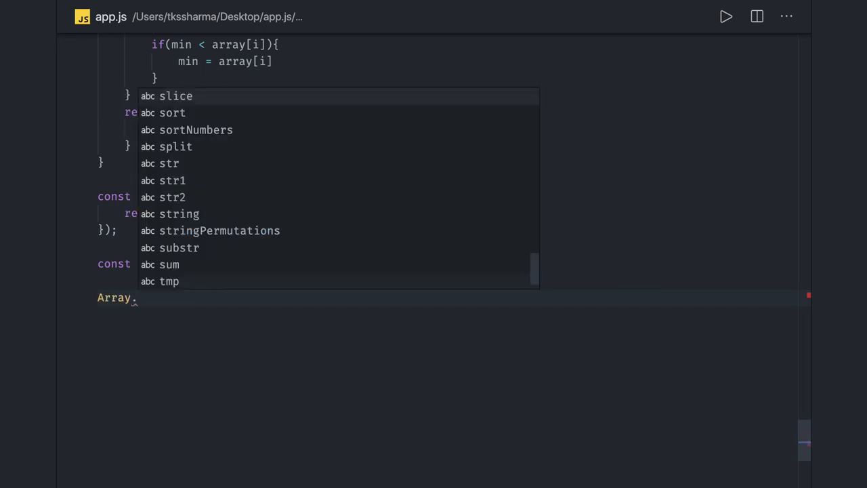
text(prototype)
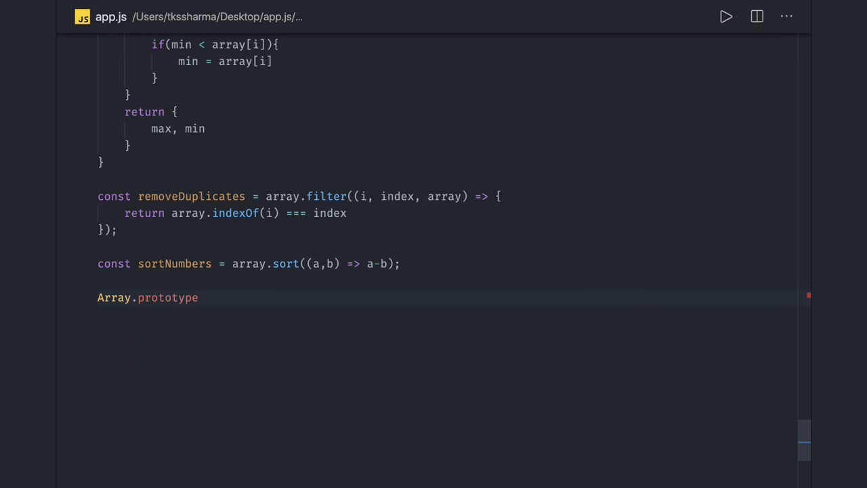
text(.s)
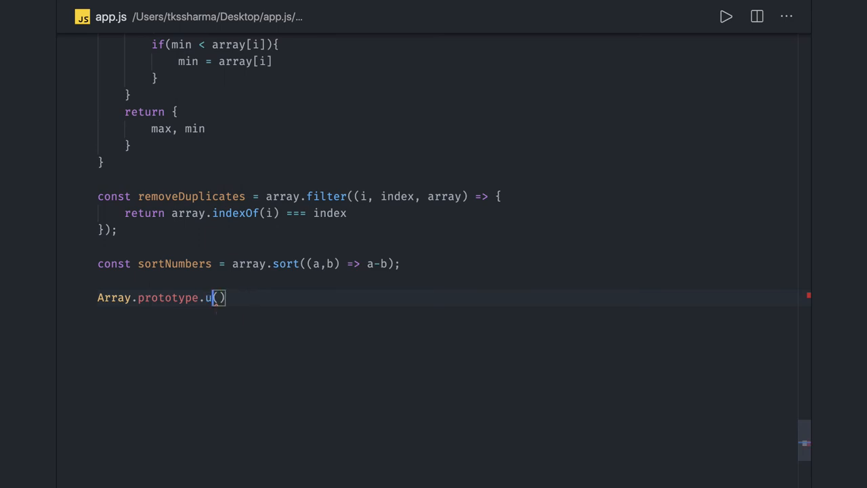
text(nshift)
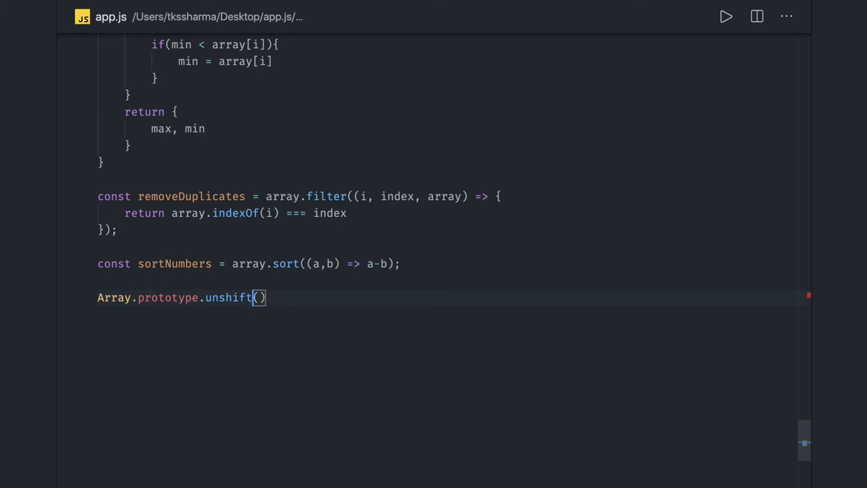
key(Backspace)
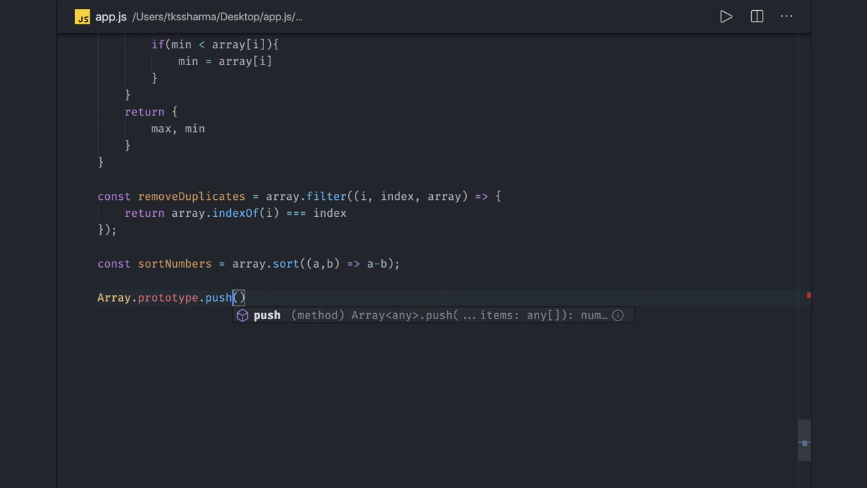
key(Backspace)
text(op)
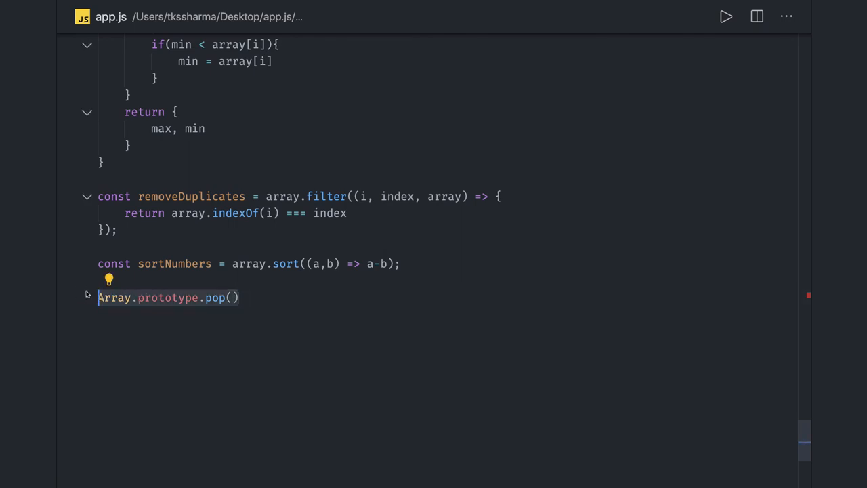
Step: Replace the pop() line with sample arrays [1,2,3,4,5,6] and [5,6,1,2,3,4]
text([])
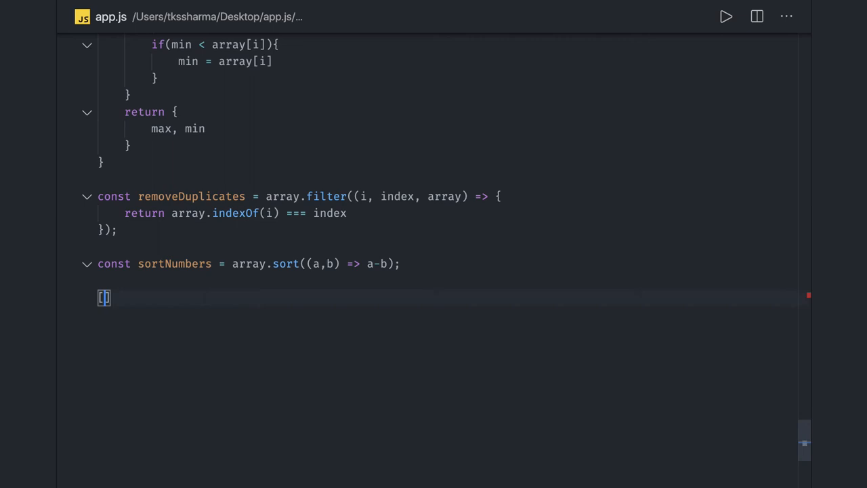
text(1,2,3,4)
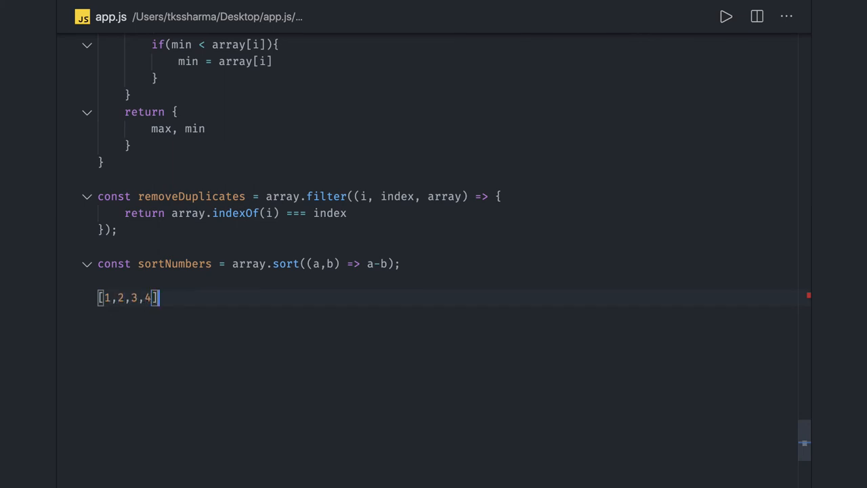
text(,5,6)
text([)
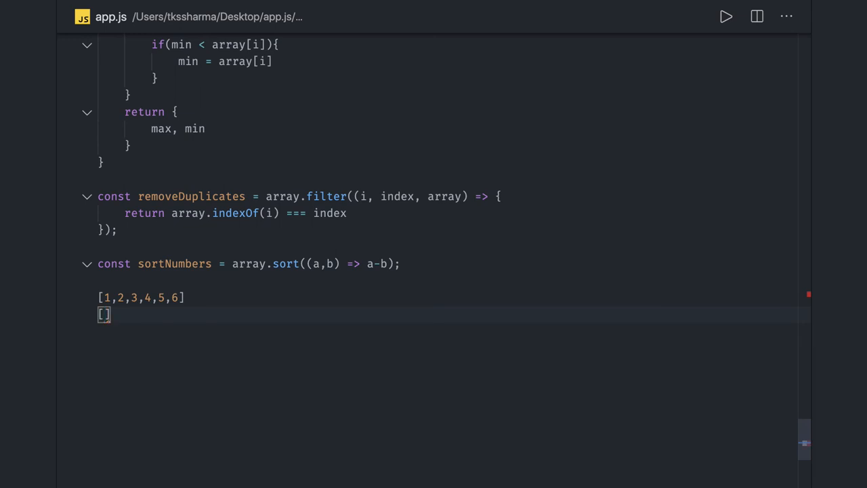
text(5)
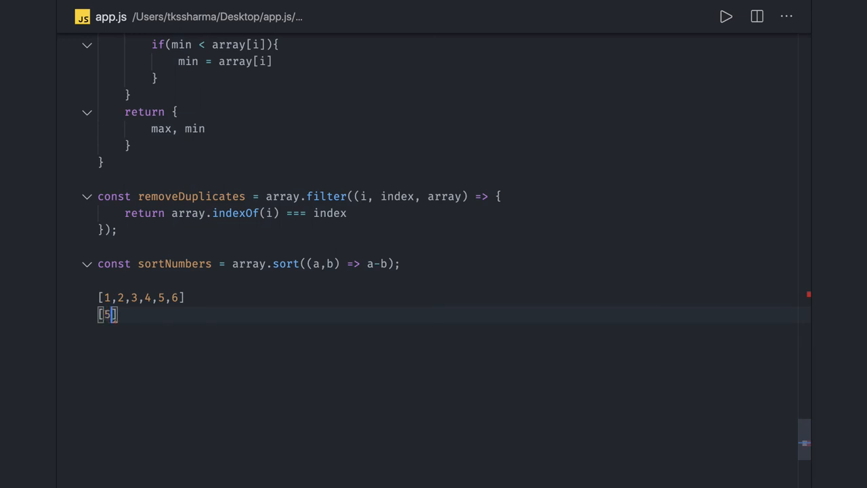
text(6,1,2,3)
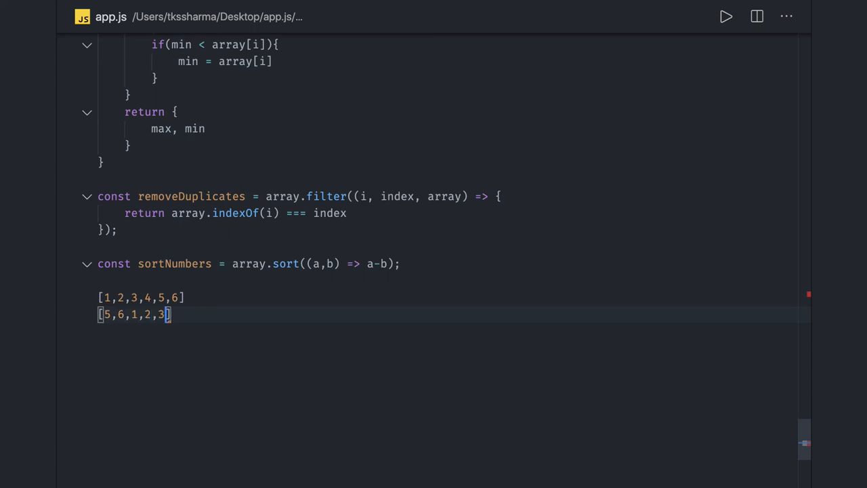
text(,4)
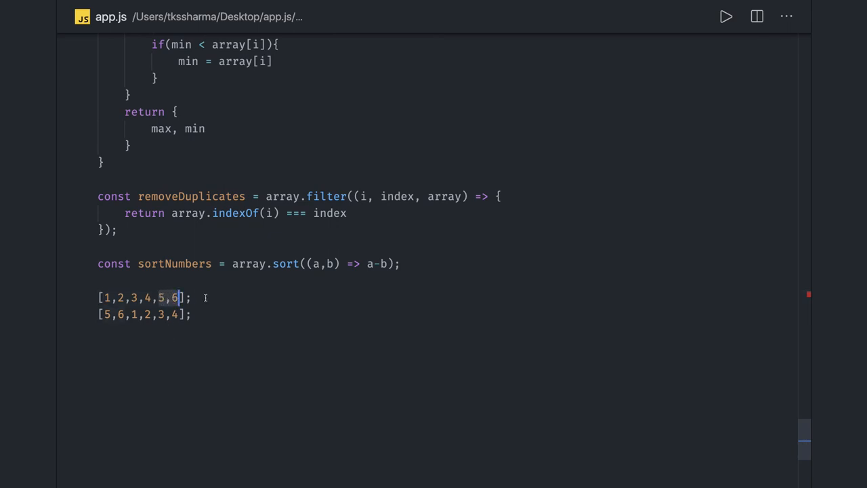
Step: Add an =>6 note, then delete the scratch example lines
text(=)
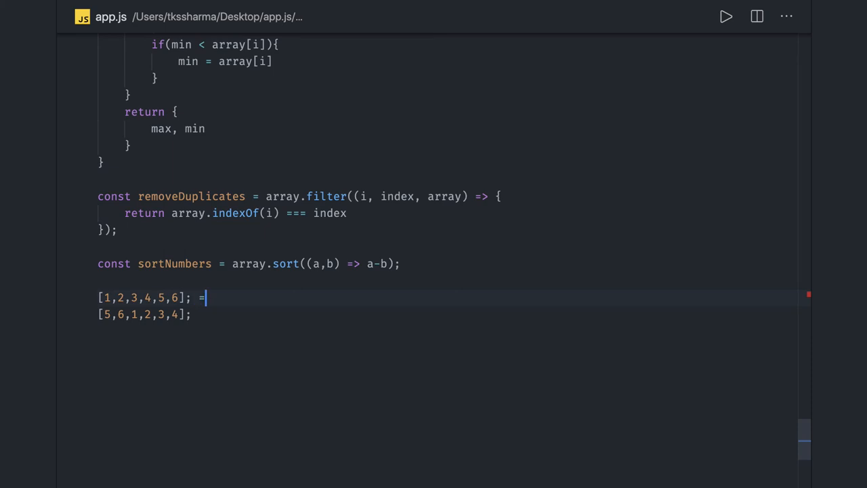
text(>6)
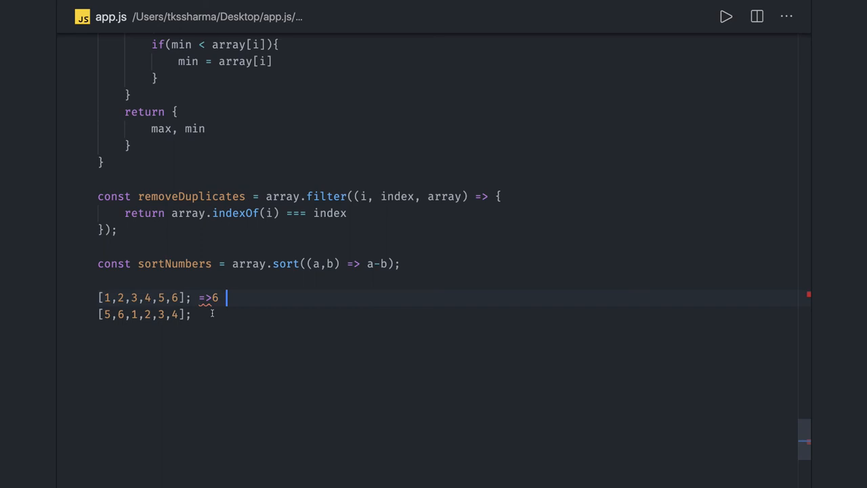
text(=)
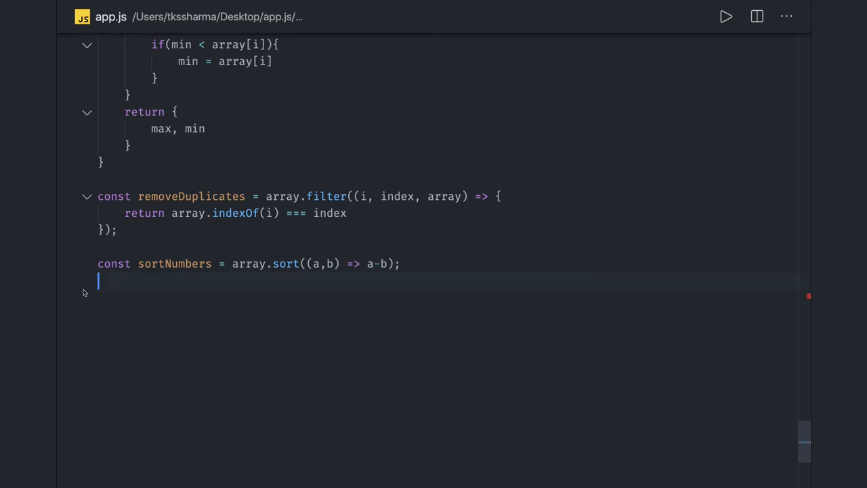
scroll(down, 3)
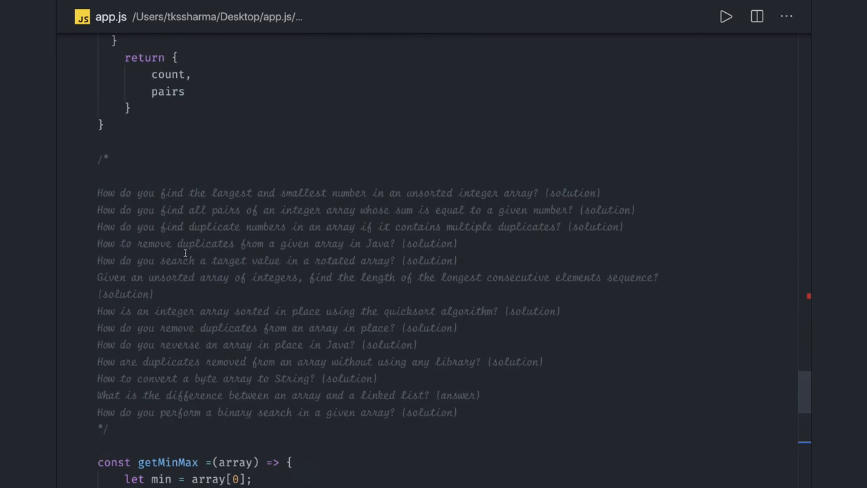
scroll(down, 3)
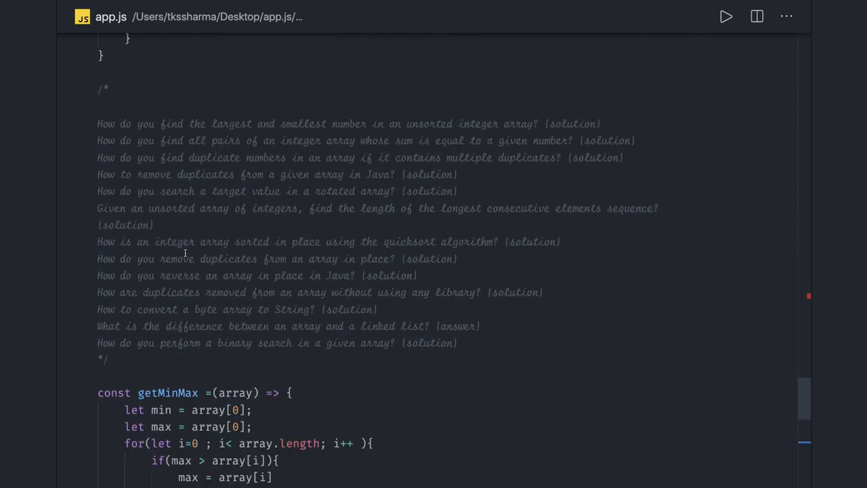
mouse_move(286, 288)
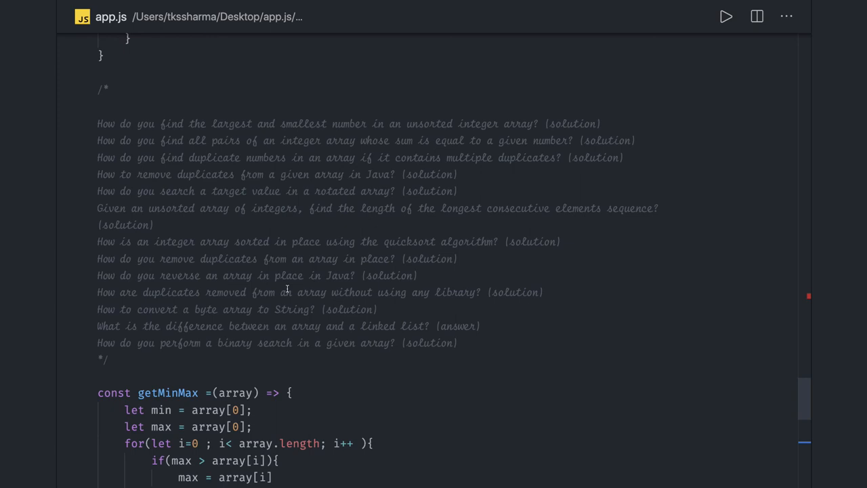
scroll(down, 3)
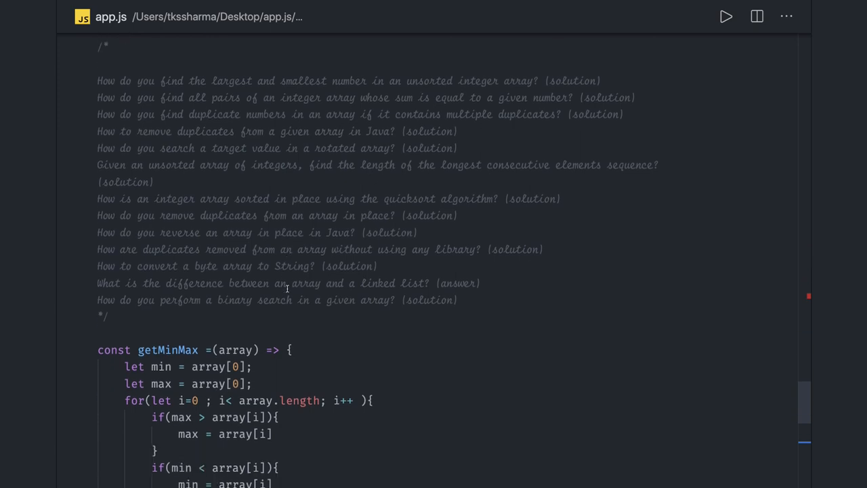
scroll(down, 3)
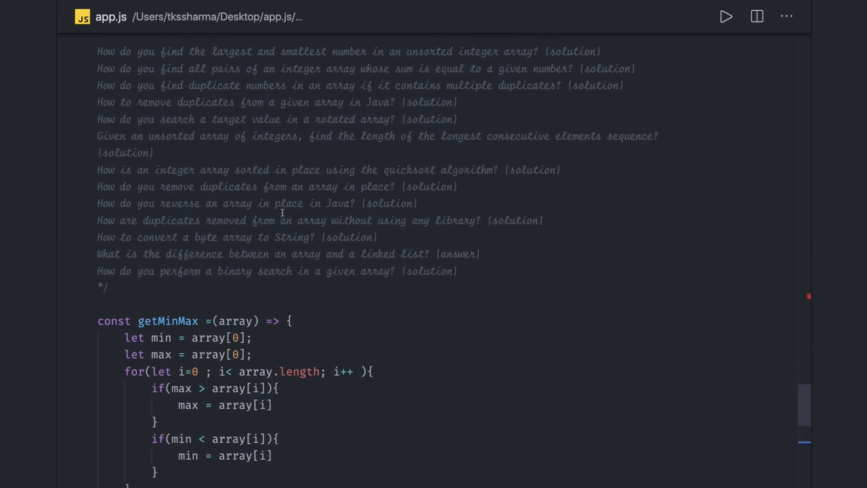
scroll(up, 3)
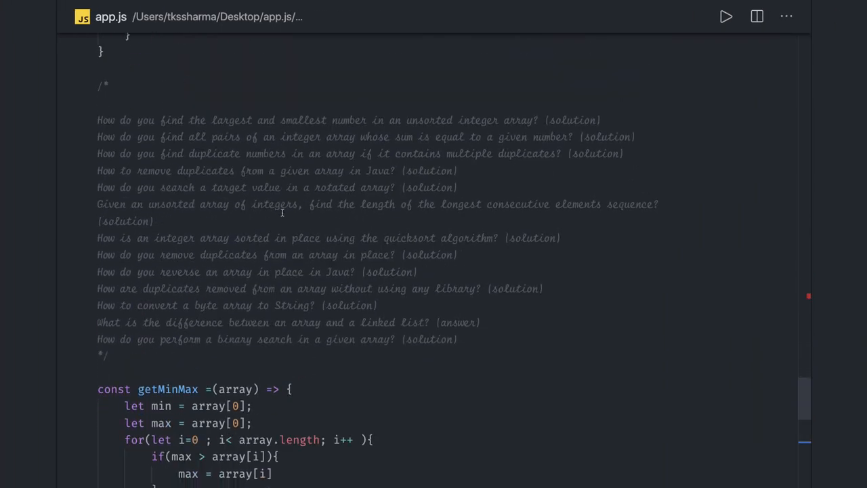
click(369, 188)
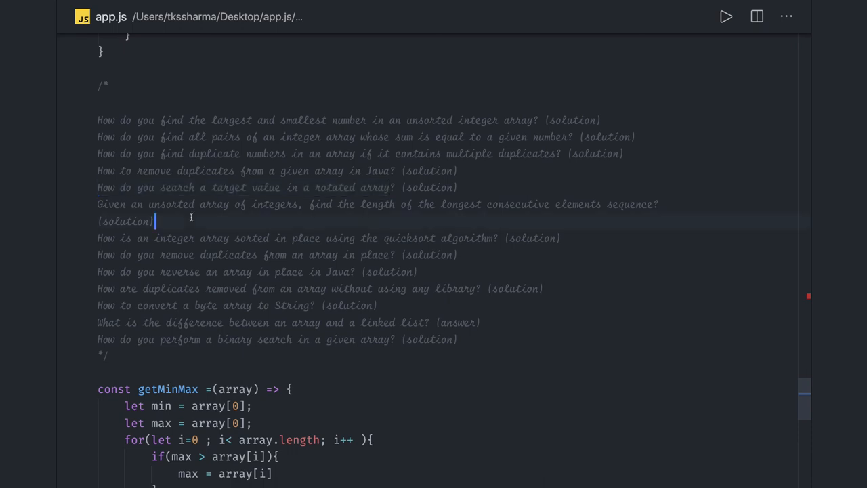
scroll(down, 3)
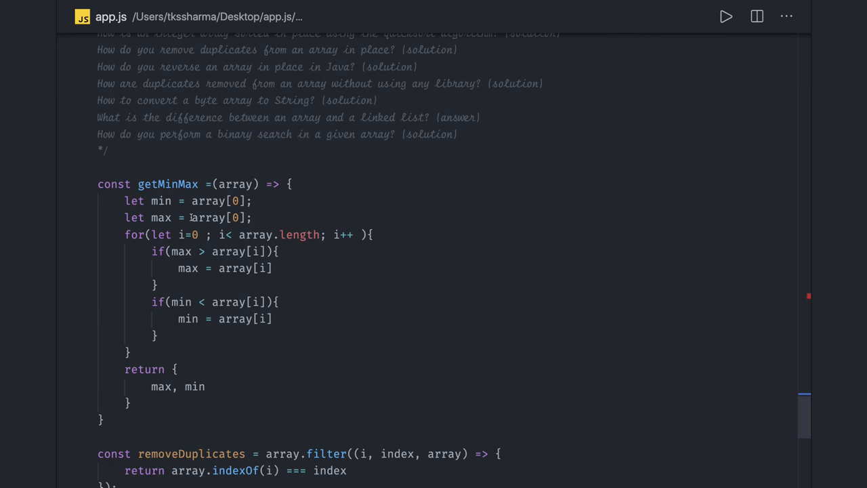
scroll(down, 3)
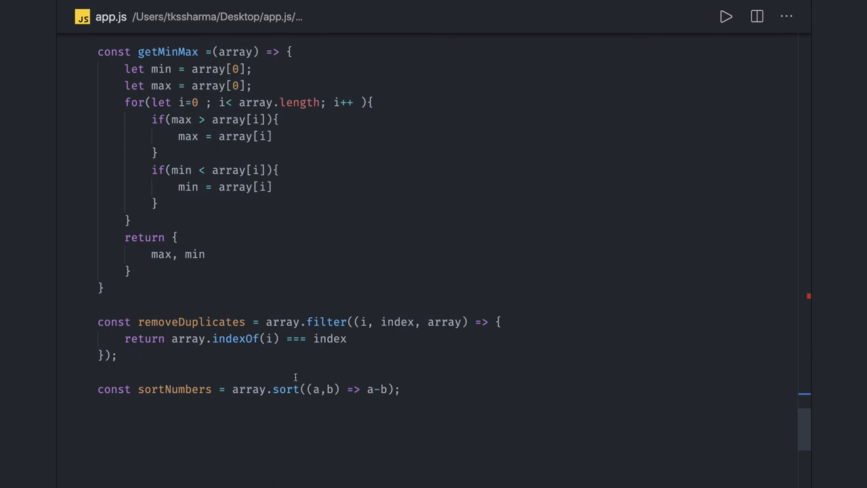
scroll(down, 3)
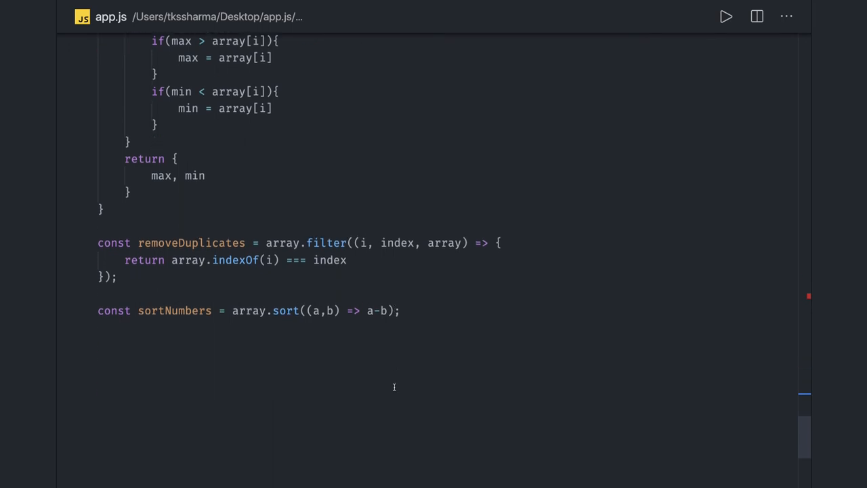
Step: Type the sample array line const array = [1,2,3,1,2,3,4,51,2,34]; under sortNumbers
text(const array = [)
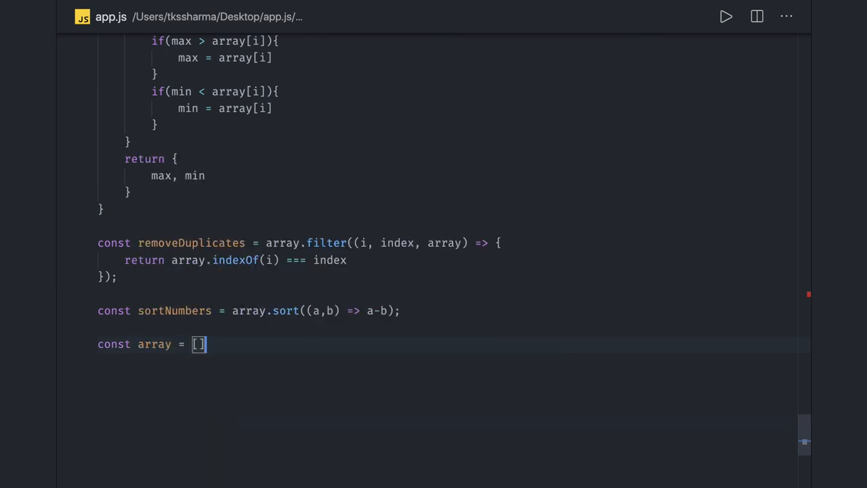
text(1,2,3)
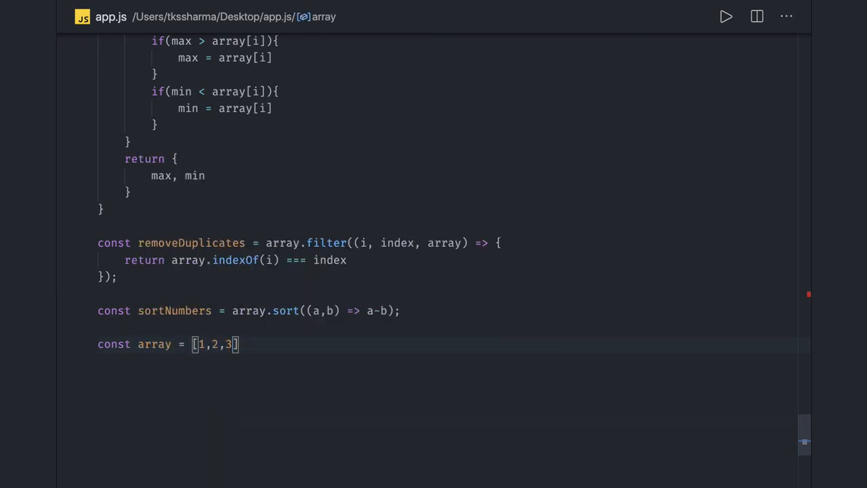
text(,1,2,3,4,5)
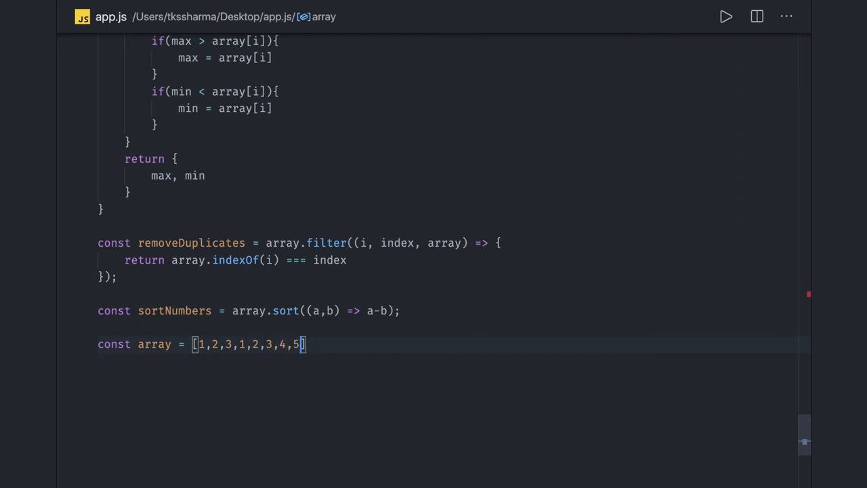
text(1,2,34)
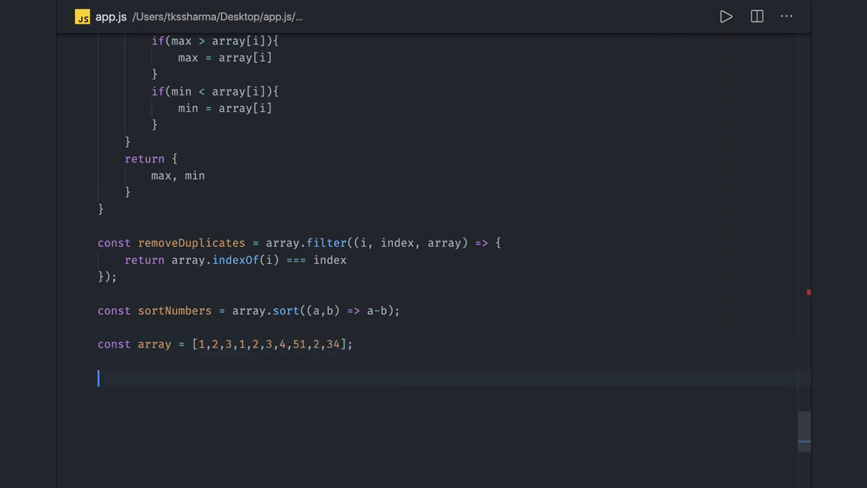
Step: Declare the removeduplicated arrow function taking array, with const map = {}
text(const r)
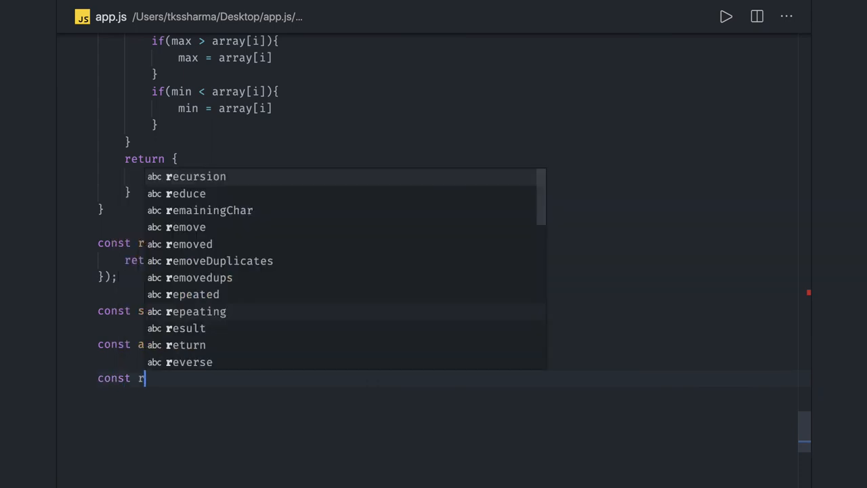
text(emoveduplica)
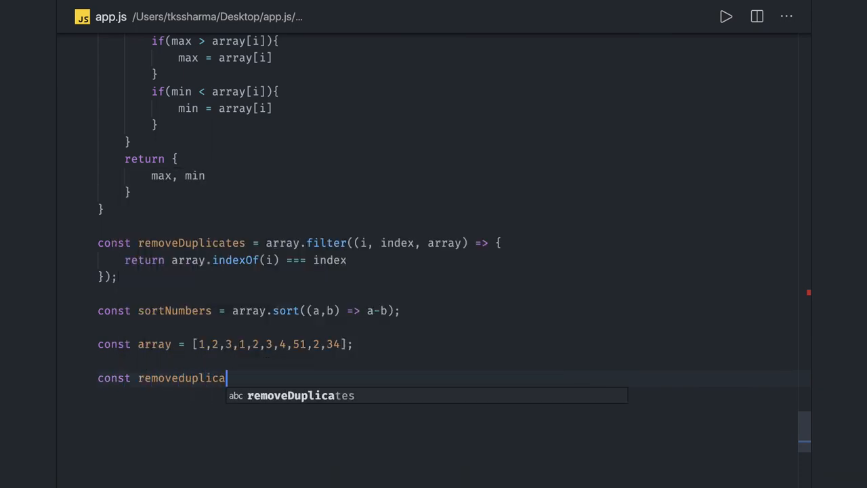
text(ted =)
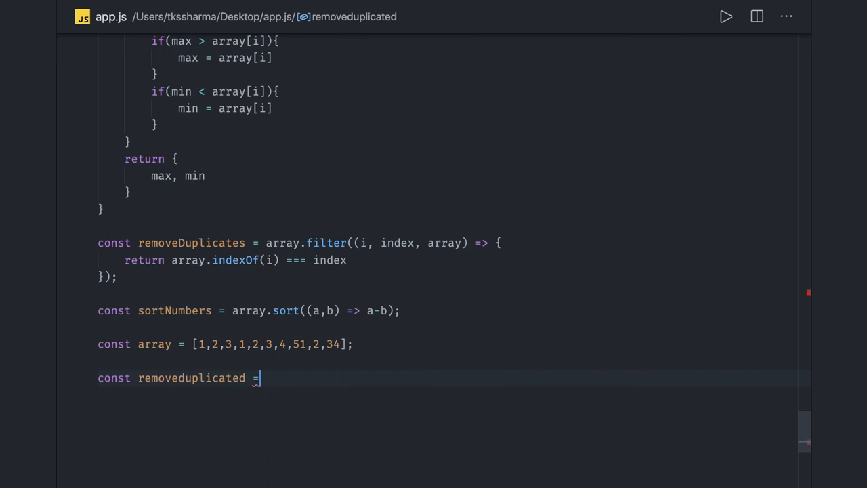
text(())
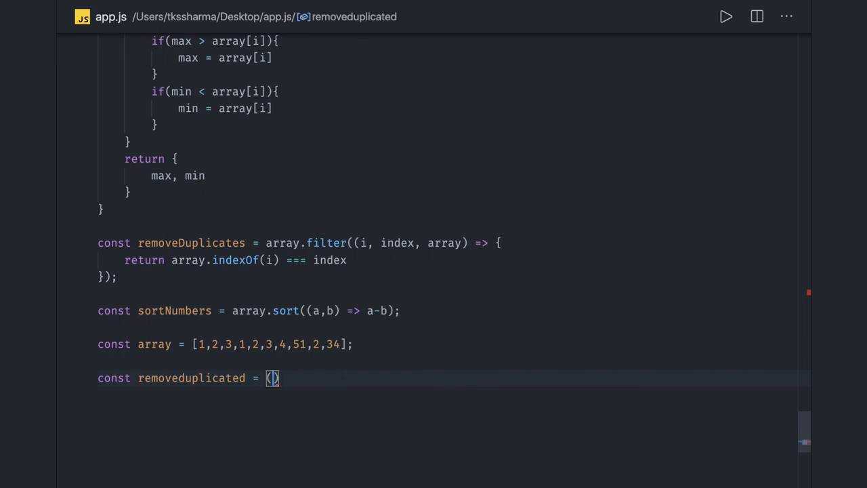
text(arrau)
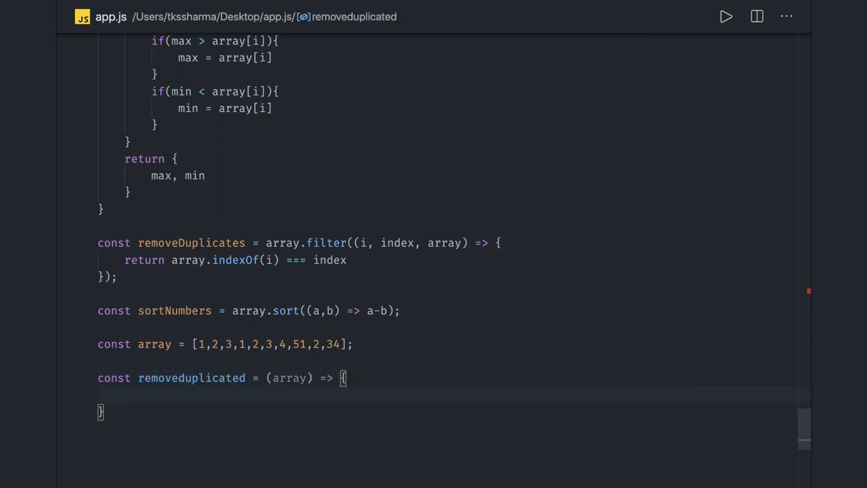
text(const map = {)
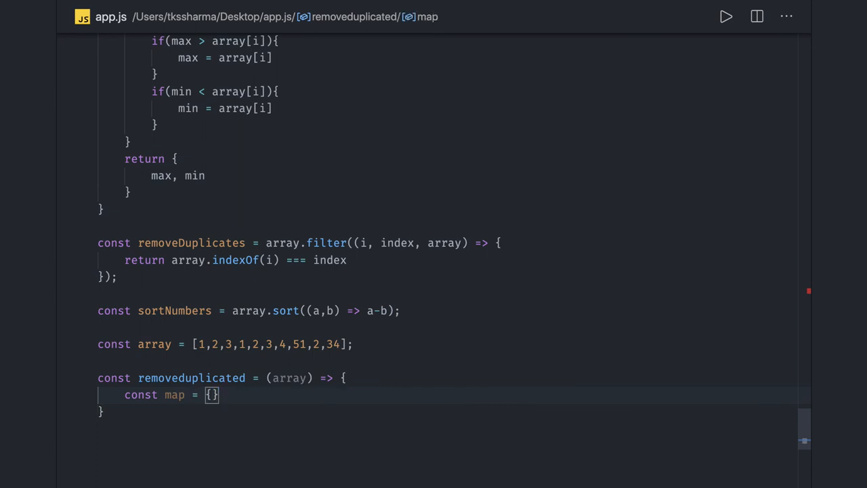
Step: Add a for(let i of array) loop containing an empty if(!map[array[i]]) block
text(for)
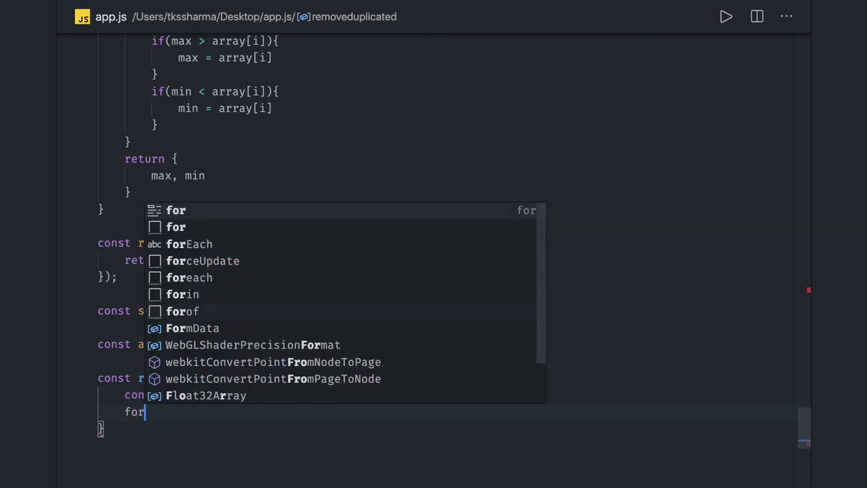
text(()
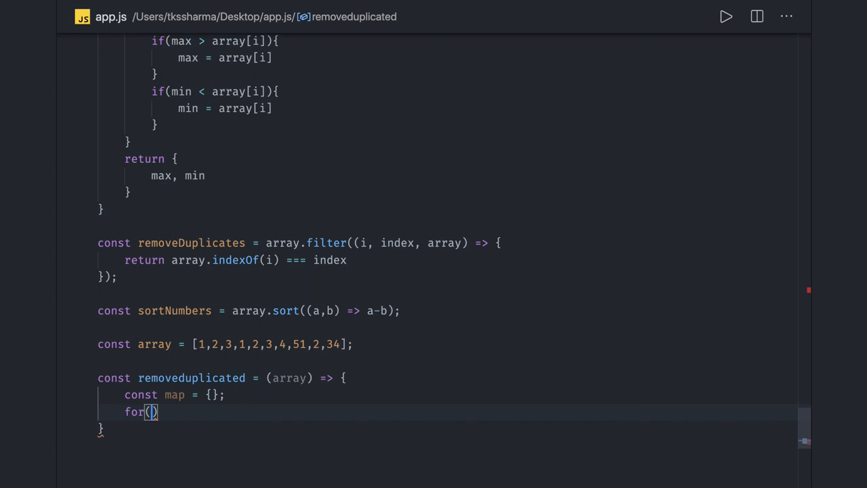
text(let i of array)
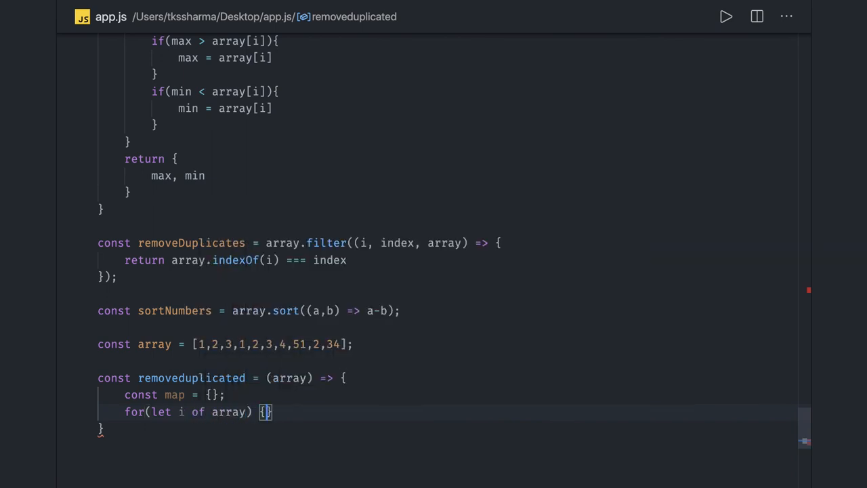
text(if(!)
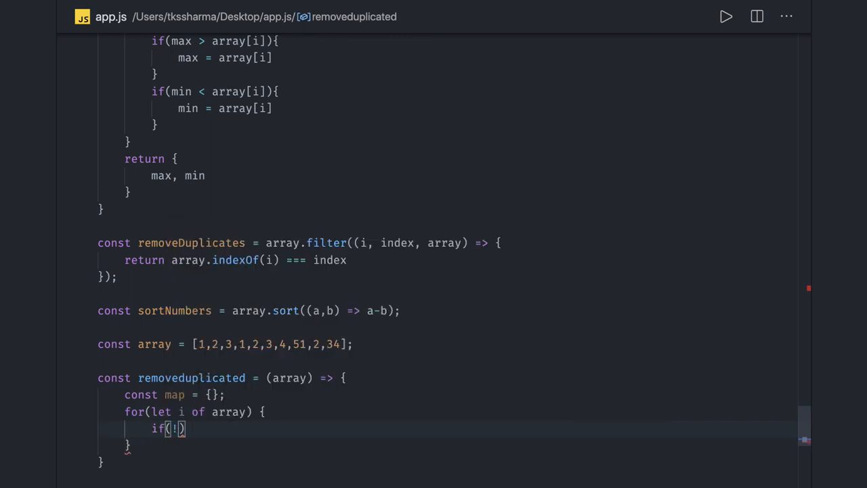
text(map[])
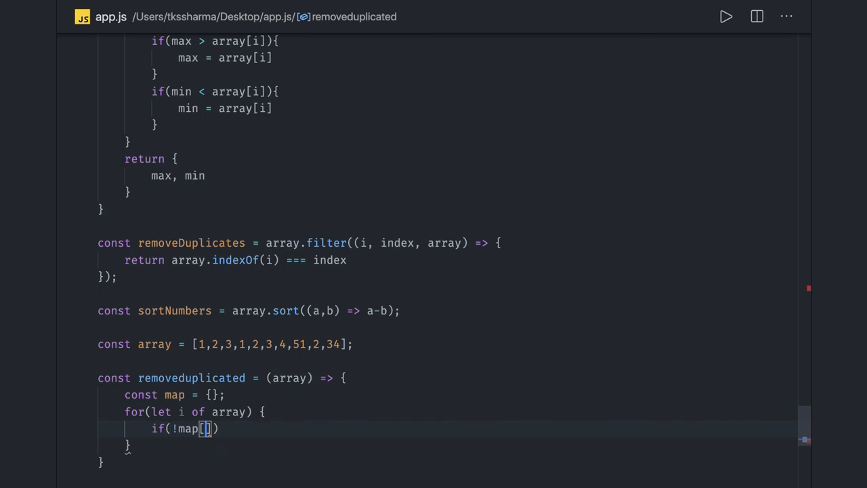
text(array)
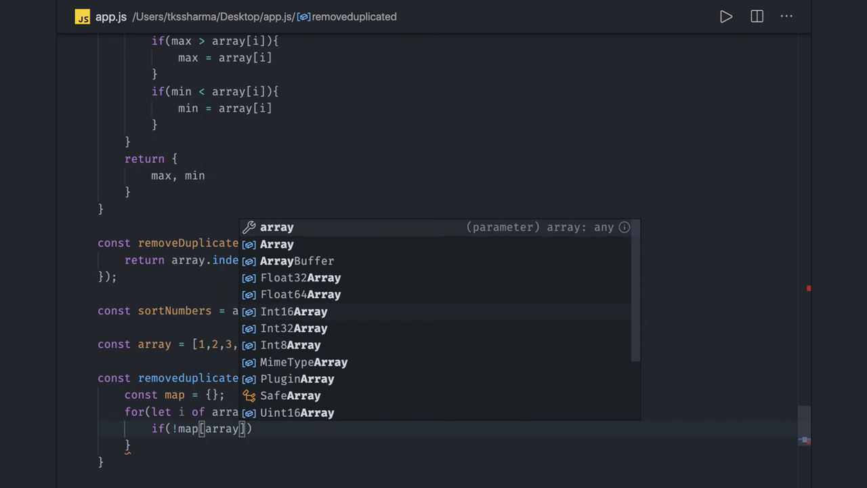
text(i])
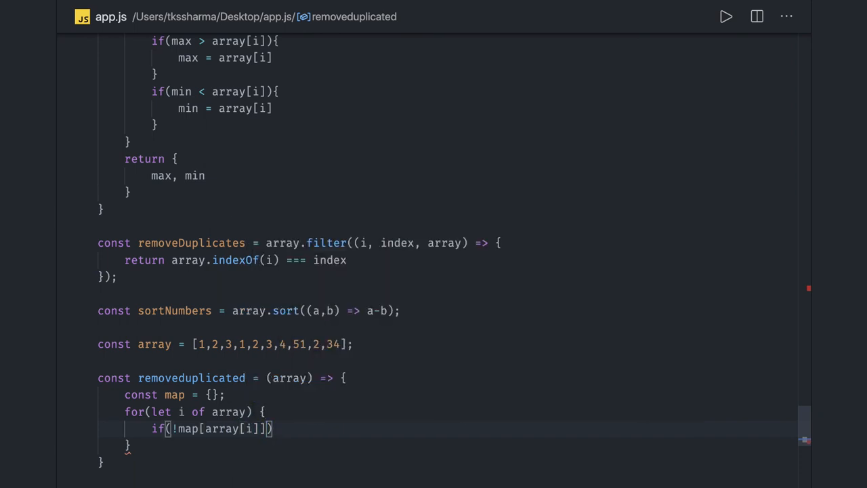
text({)
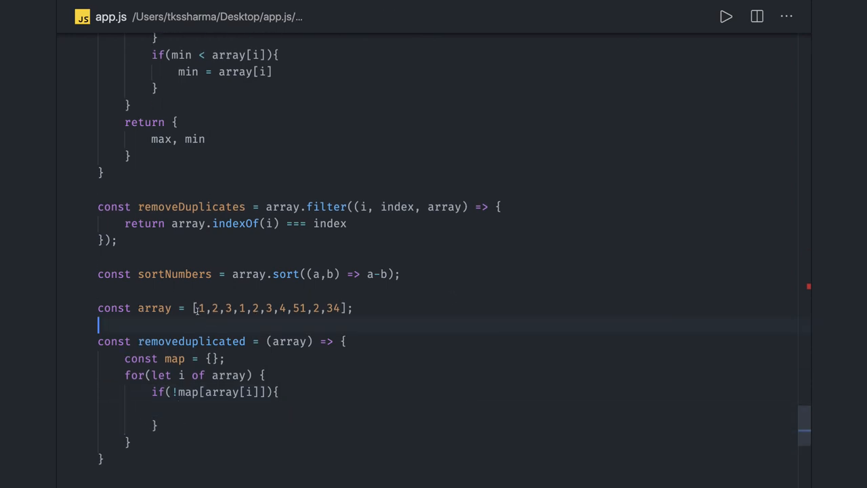
Step: Fix the lookup key to array[i] and set map[array[i]] = true inside the if block
double_click(267, 307)
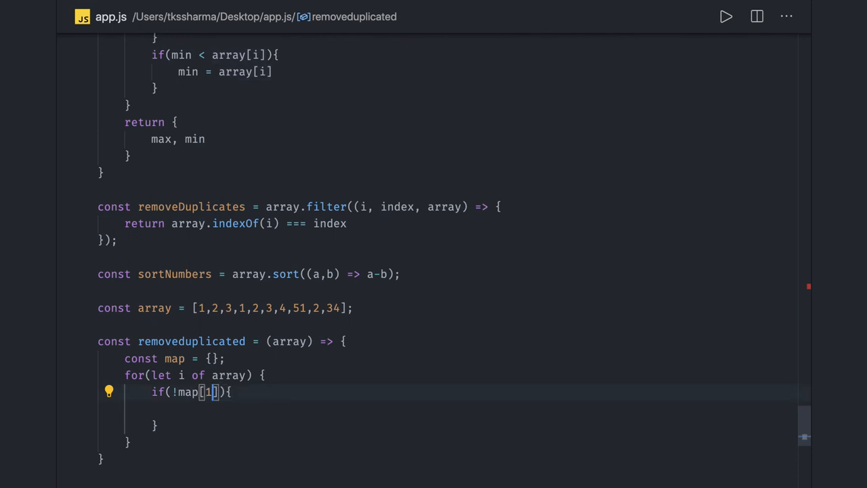
text(array[i)
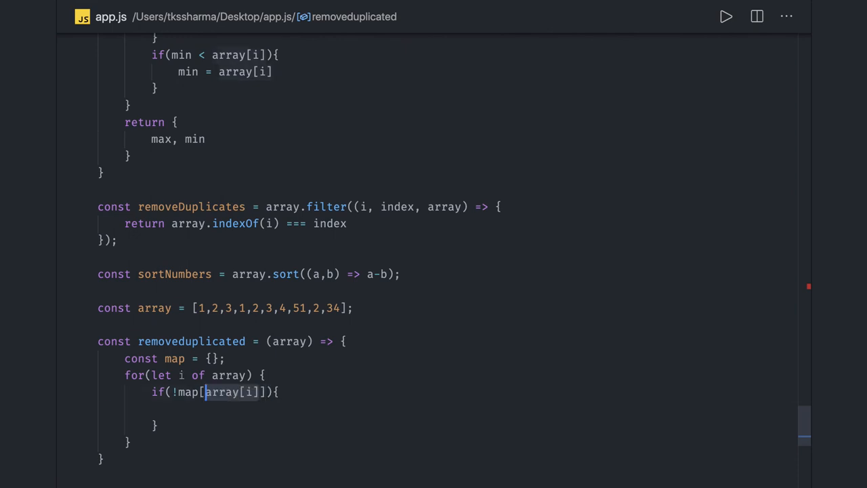
click(189, 407)
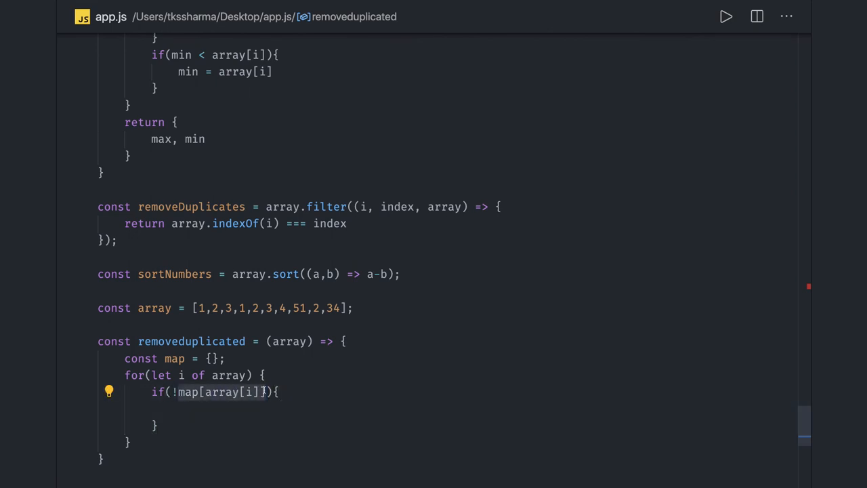
text(map[array[i]])
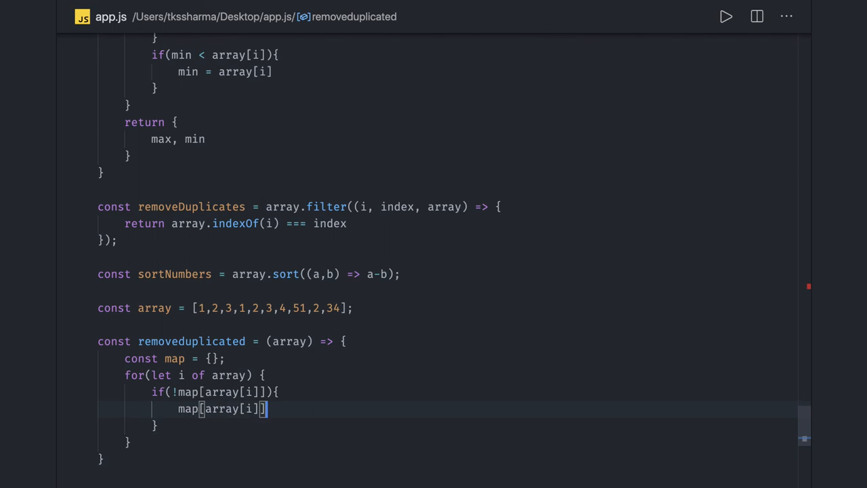
text(= tru)
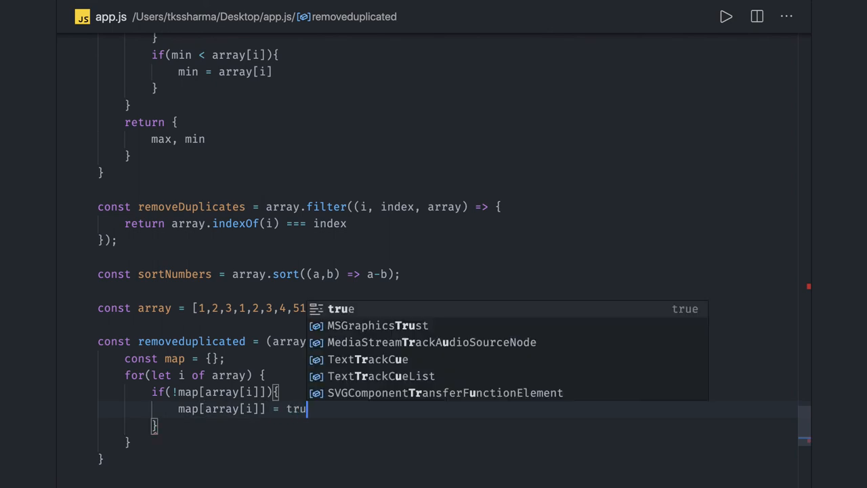
text(e;)
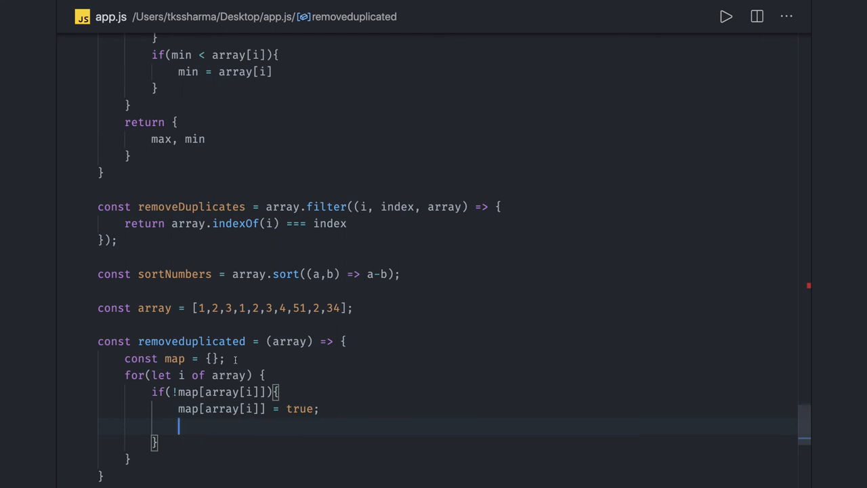
Step: Declare const out = [] and push array[i] into out
text(const out =[];)
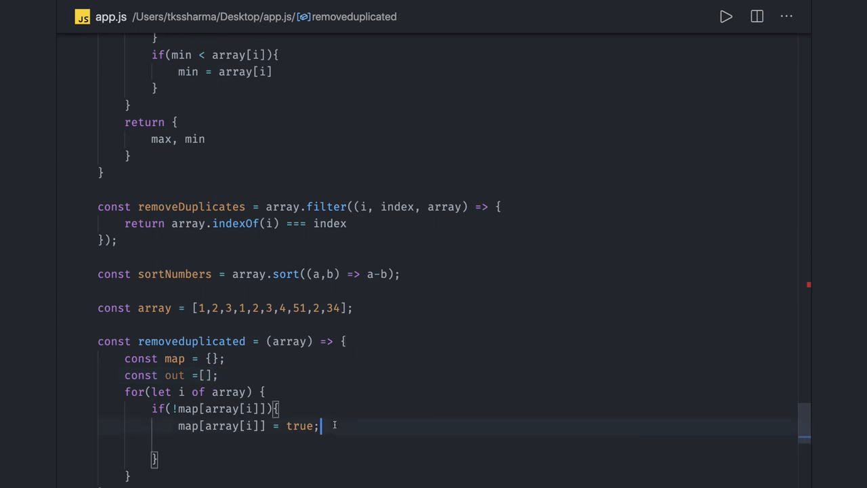
text(out.)
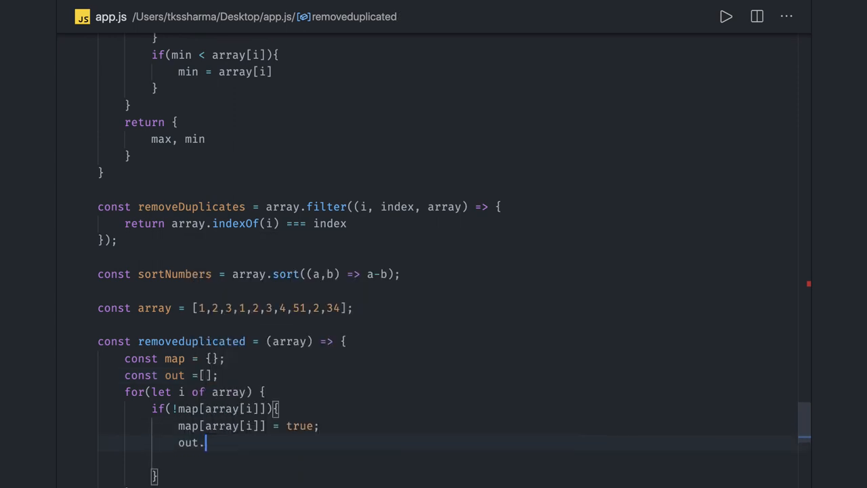
text(push)
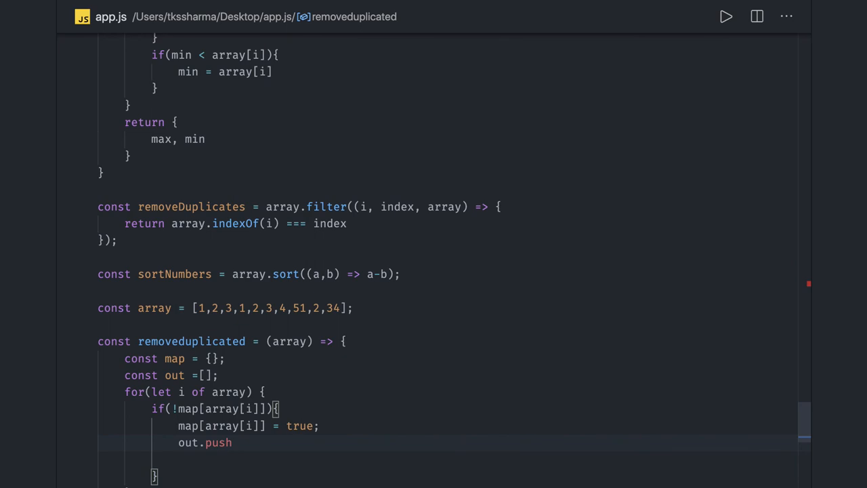
text((array[i)
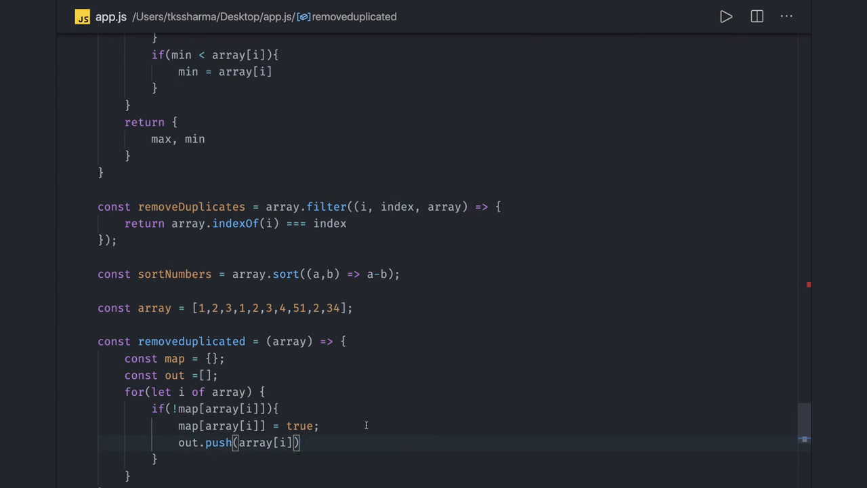
scroll(down, 3)
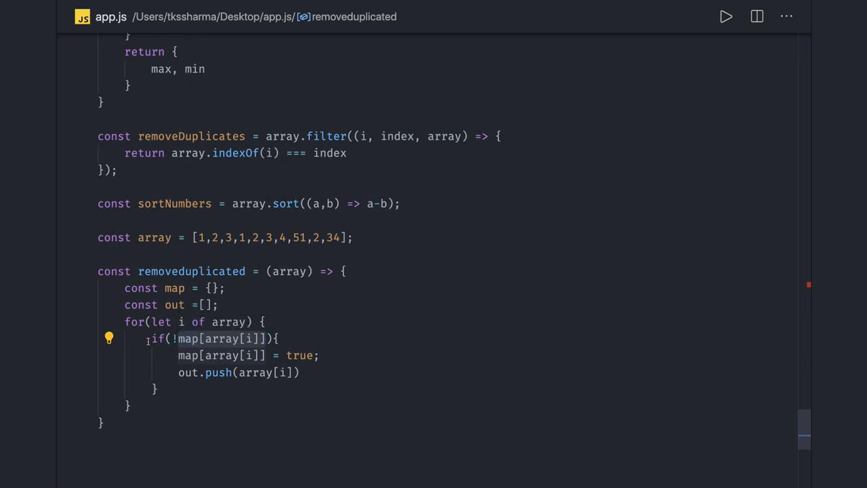
Step: Add a scratch { 1: true, } object block under the array line
drag(151, 339, 167, 380)
text({)
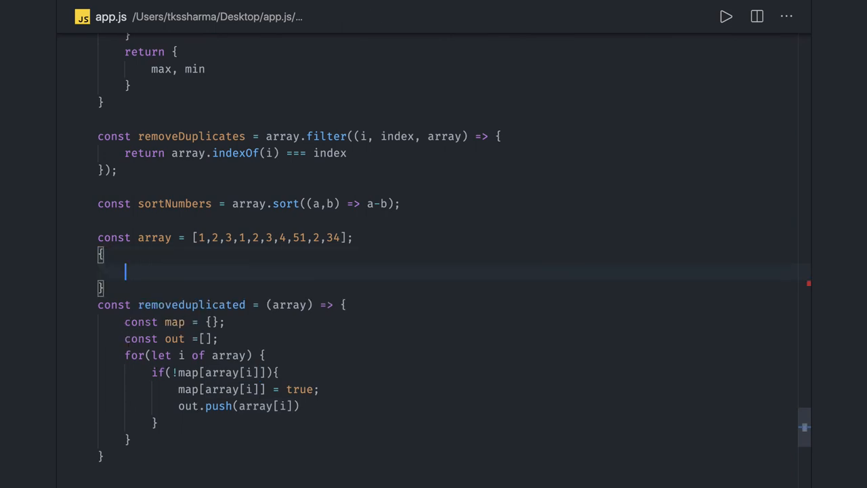
text(1: true)
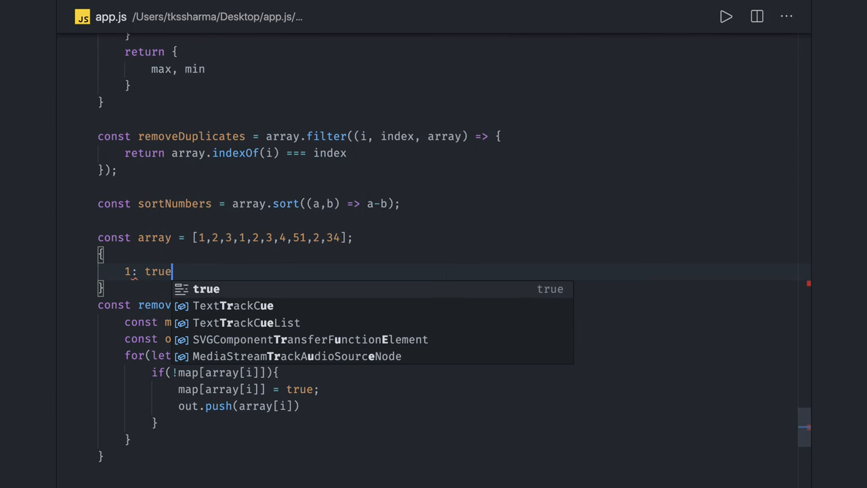
text(,)
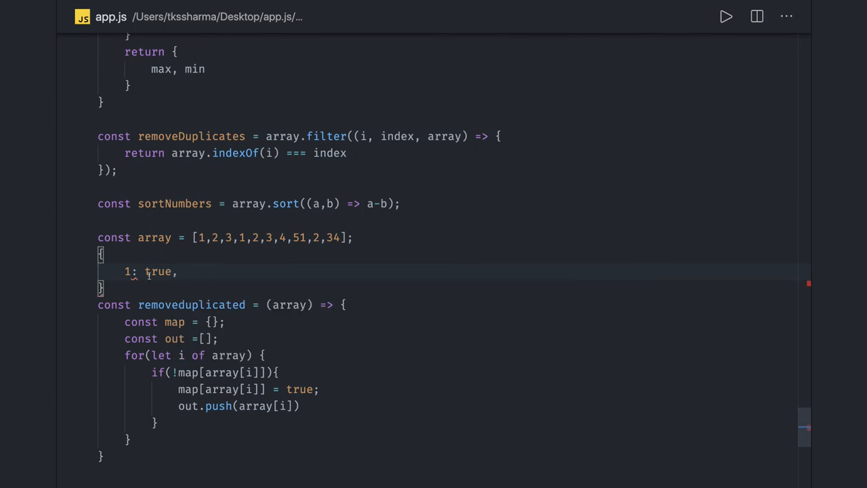
Step: Make removeduplicated return out after the for loop
click(277, 372)
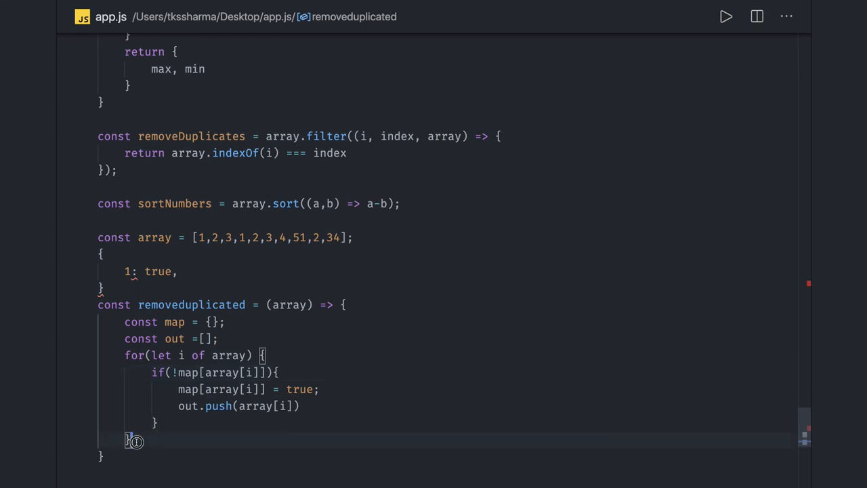
text(return)
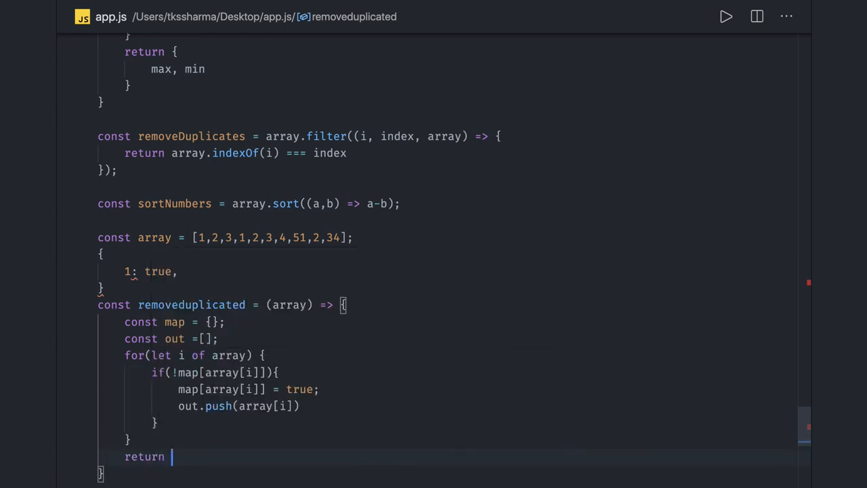
text(out;)
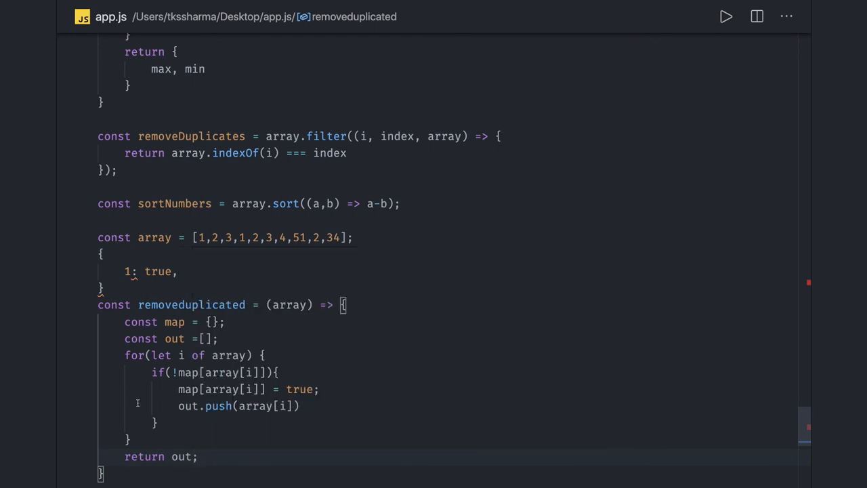